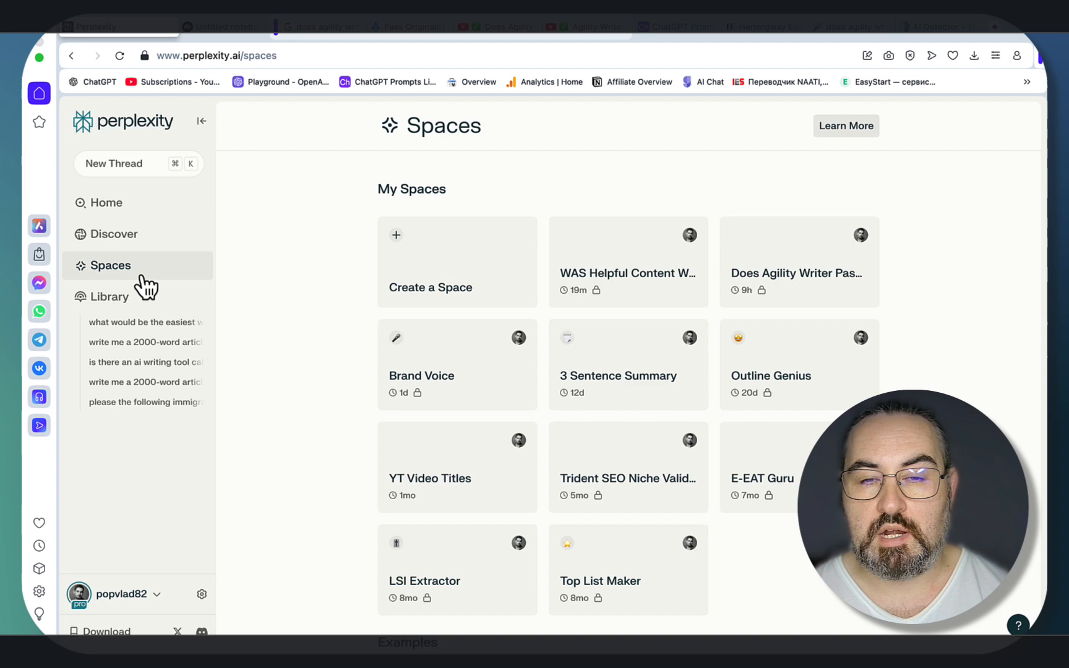
{"action": "mouse_move", "coordinate": [511, 212]}
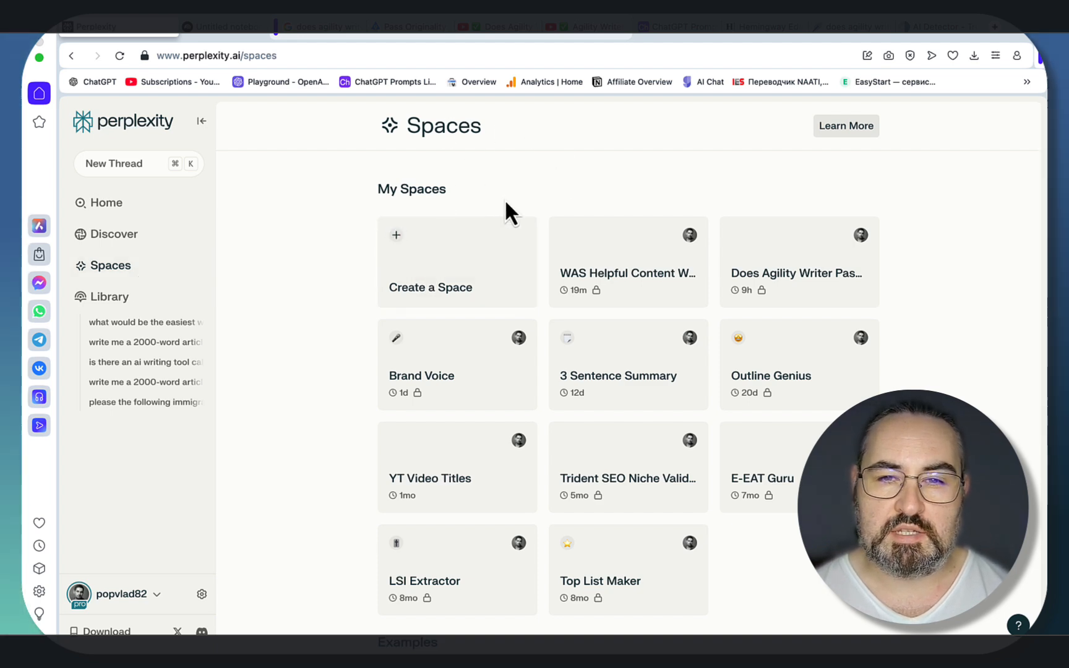
{"action": "mouse_move", "coordinate": [498, 191]}
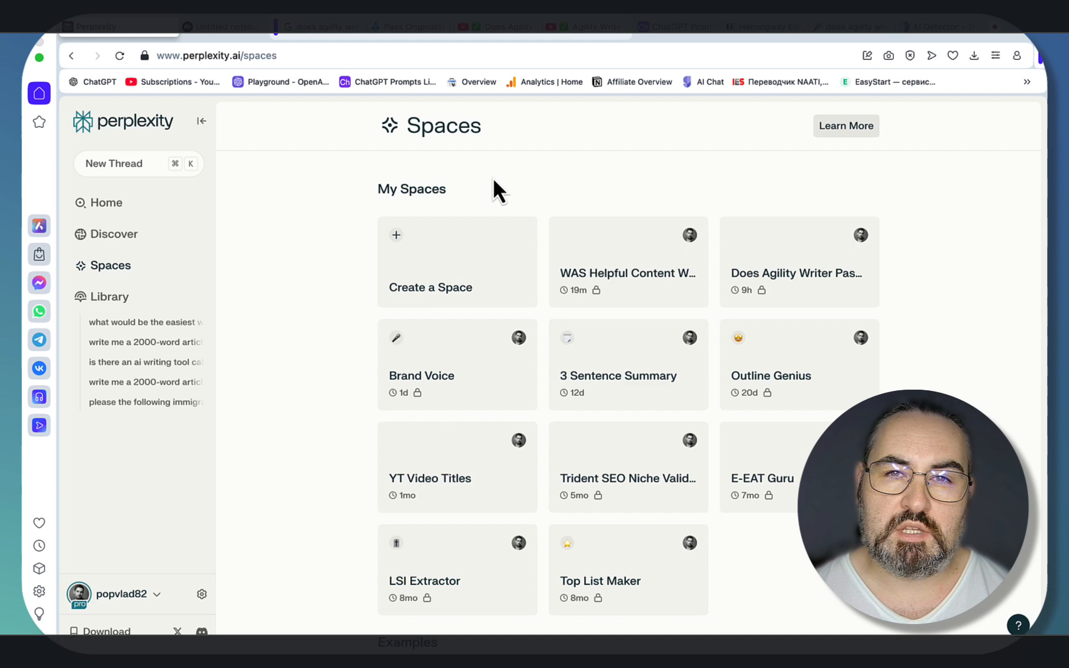
{"action": "mouse_move", "coordinate": [455, 123]}
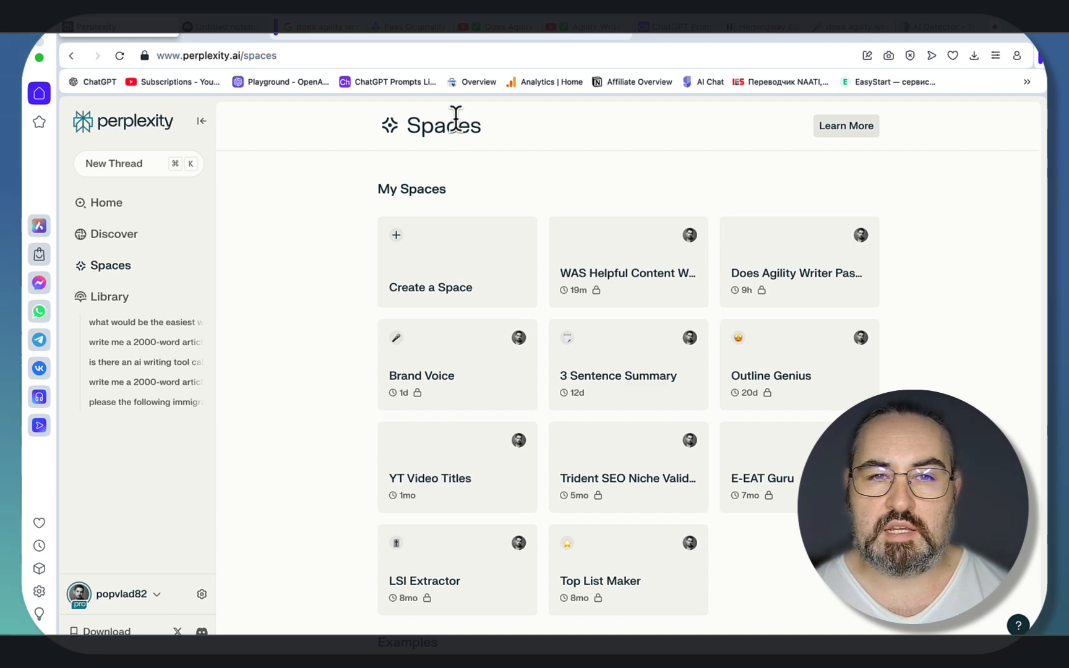
{"action": "mouse_move", "coordinate": [247, 41]}
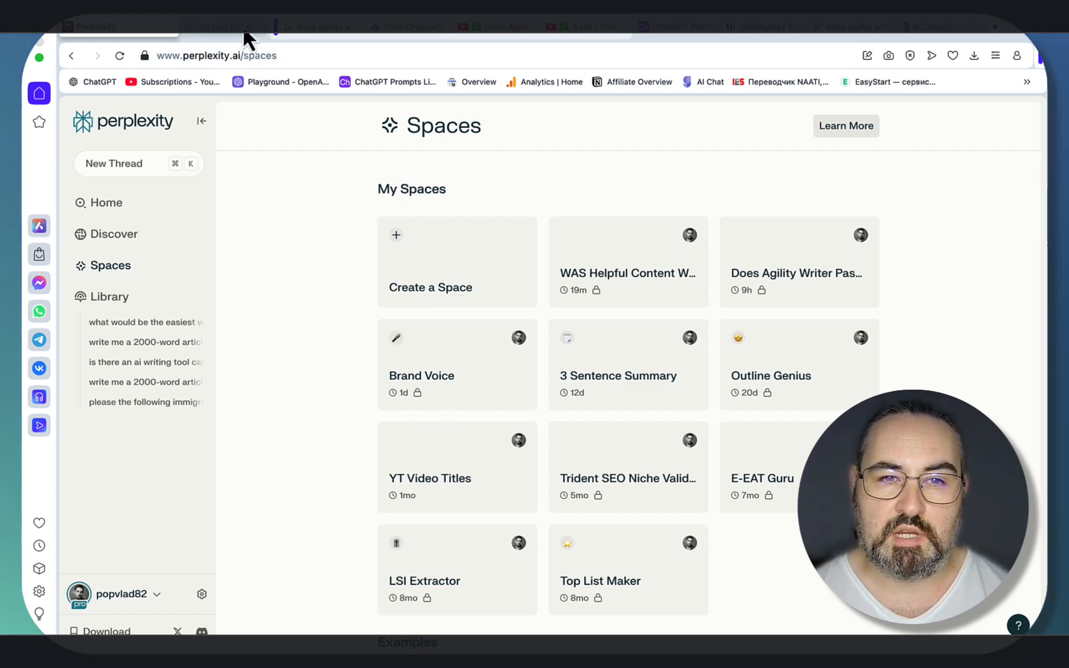
Glance at the NotebookLM notebook and Google results, then start creating a new Perplexity Space.
{"action": "left_click", "coordinate": [207, 26]}
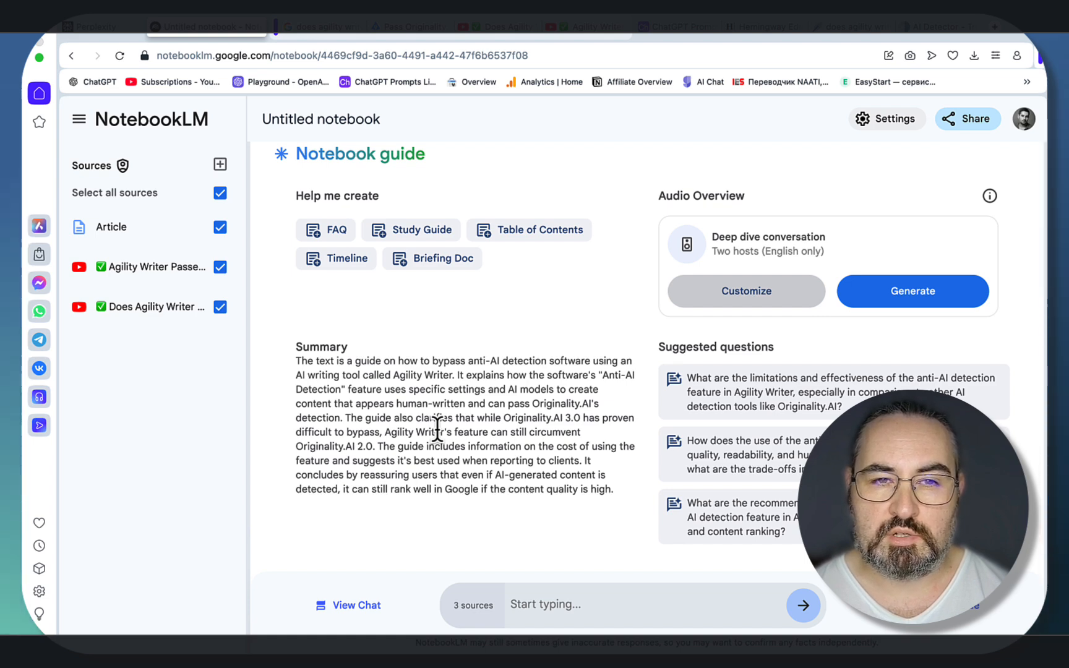
{"action": "mouse_move", "coordinate": [276, 303]}
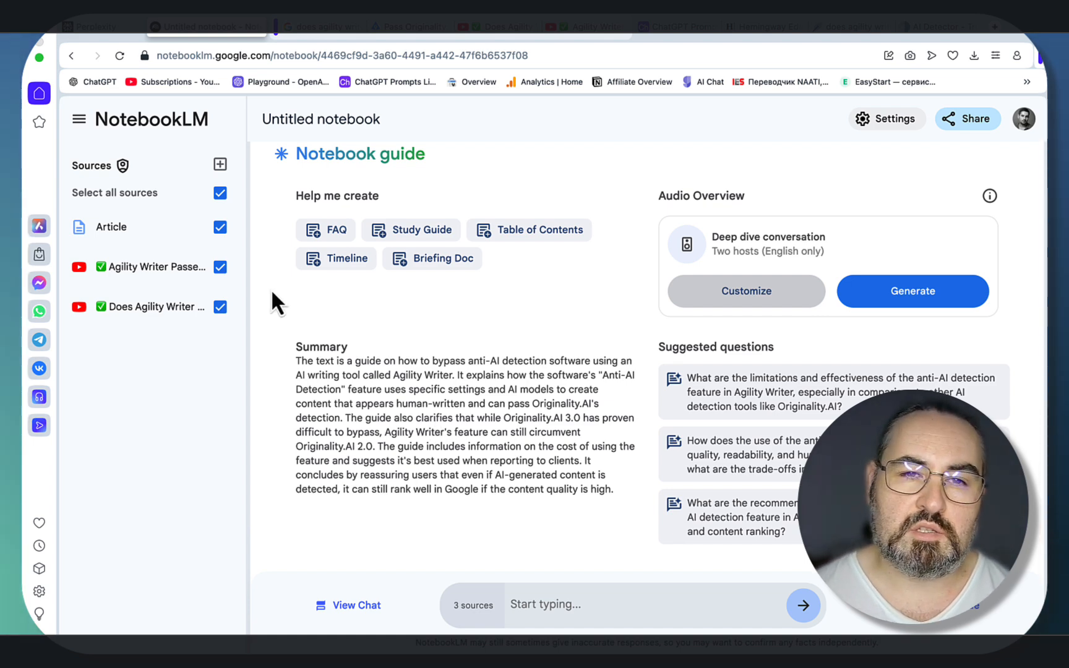
{"action": "mouse_move", "coordinate": [131, 49]}
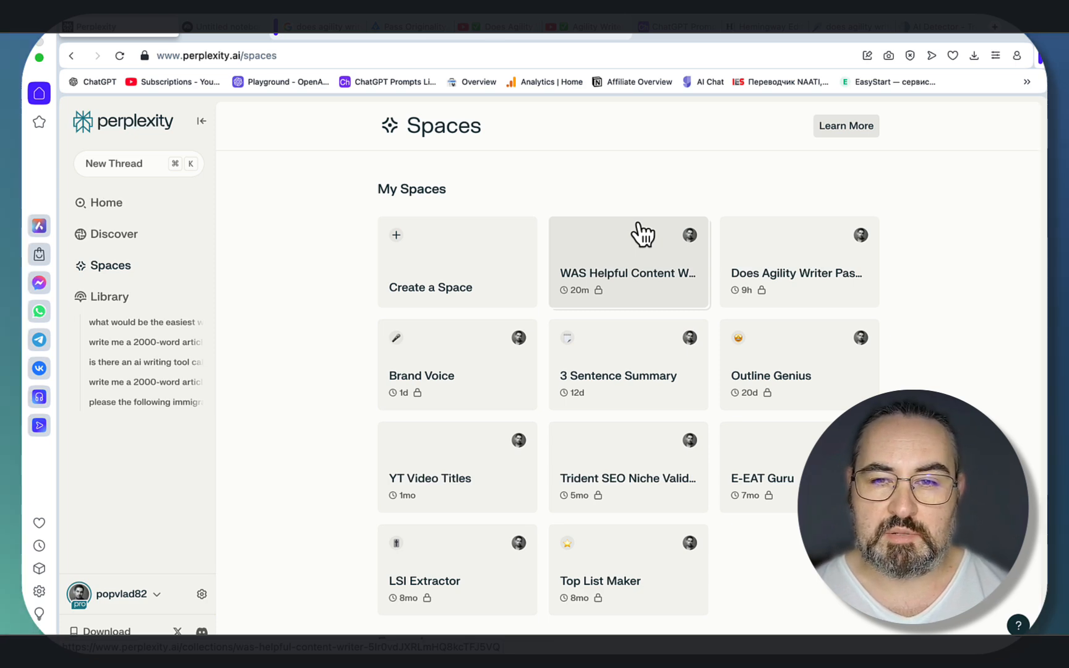
{"action": "left_click", "coordinate": [228, 26]}
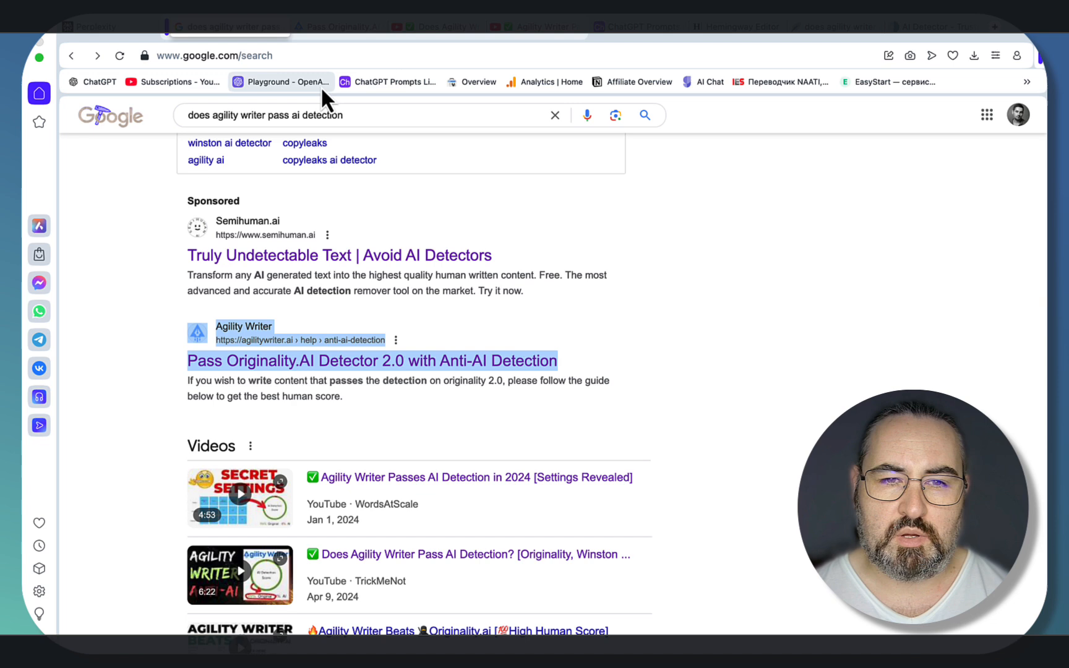
{"action": "mouse_move", "coordinate": [386, 140]}
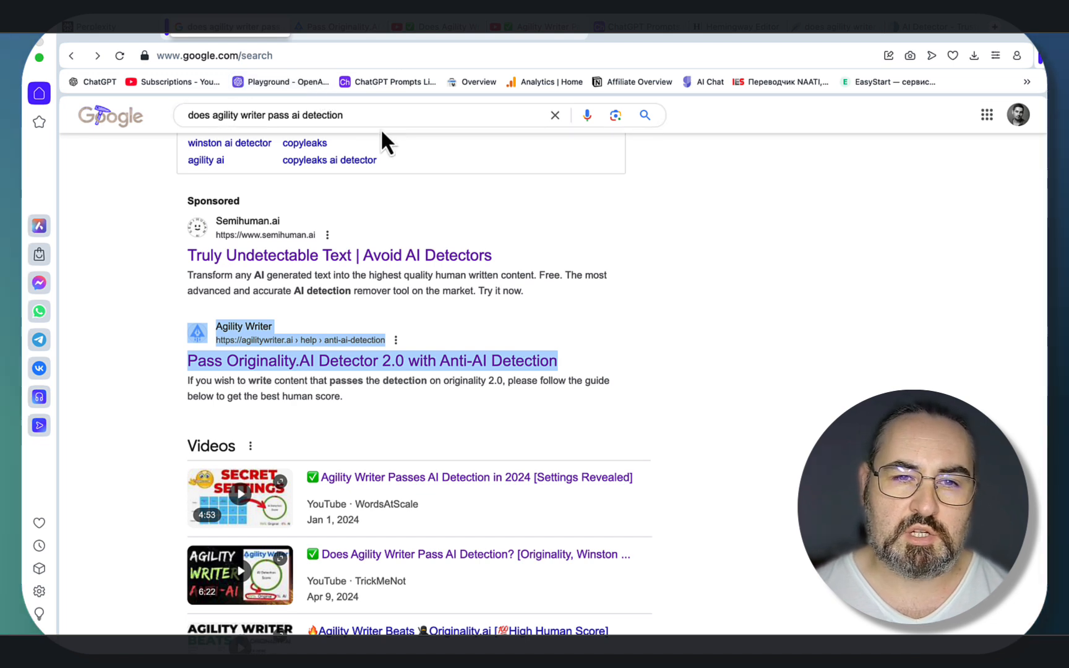
{"action": "scroll", "scroll_direction": "up", "scroll_amount": 3}
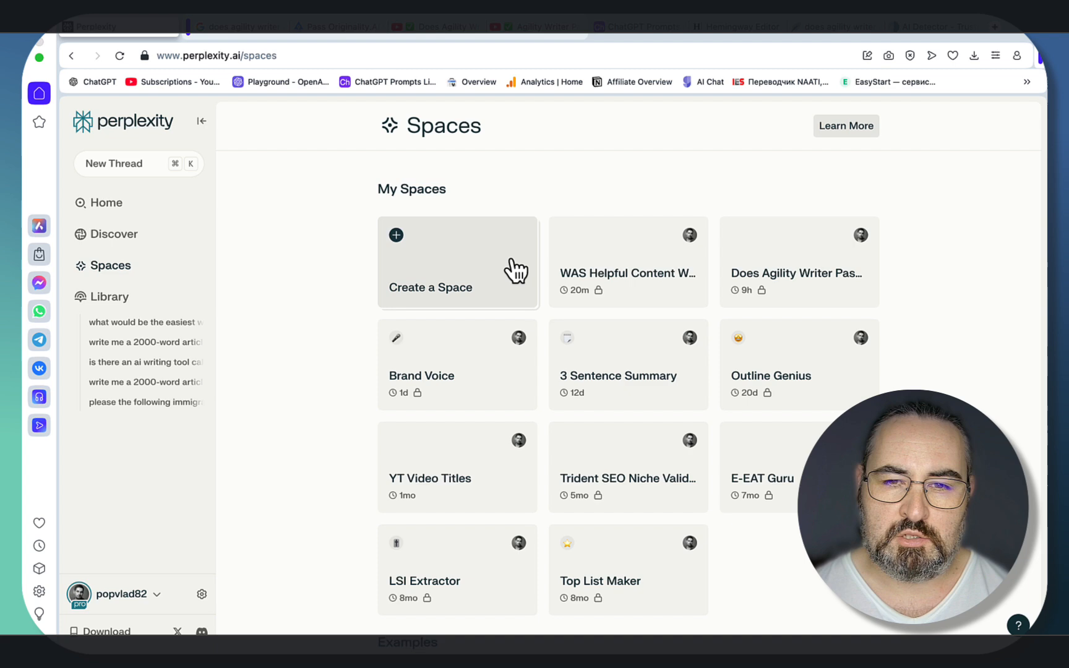
{"action": "left_click", "coordinate": [797, 273]}
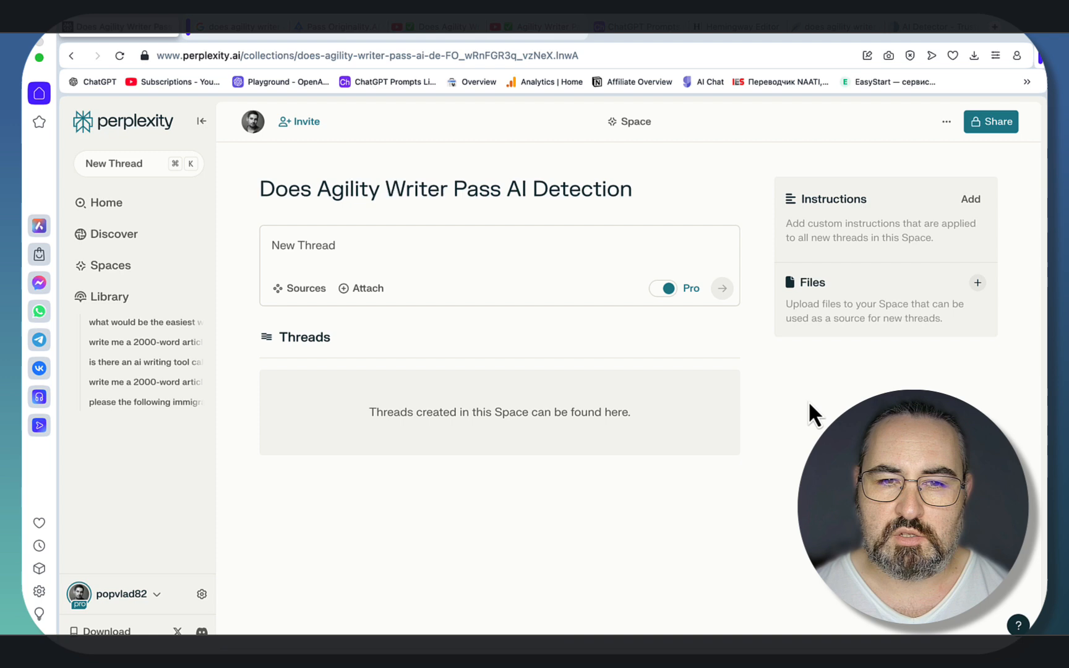
Scroll the 'does agility writer pass ai detection' results down to the anti-detection guide and Videos.
{"action": "left_click", "coordinate": [229, 27]}
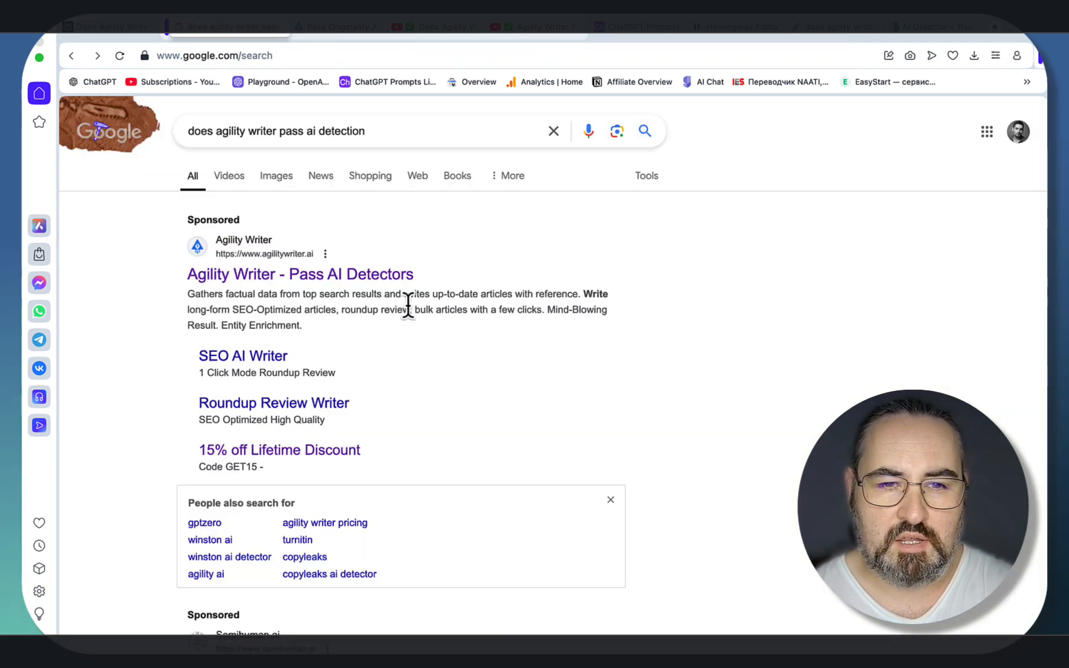
{"action": "scroll", "scroll_direction": "down", "scroll_amount": 3}
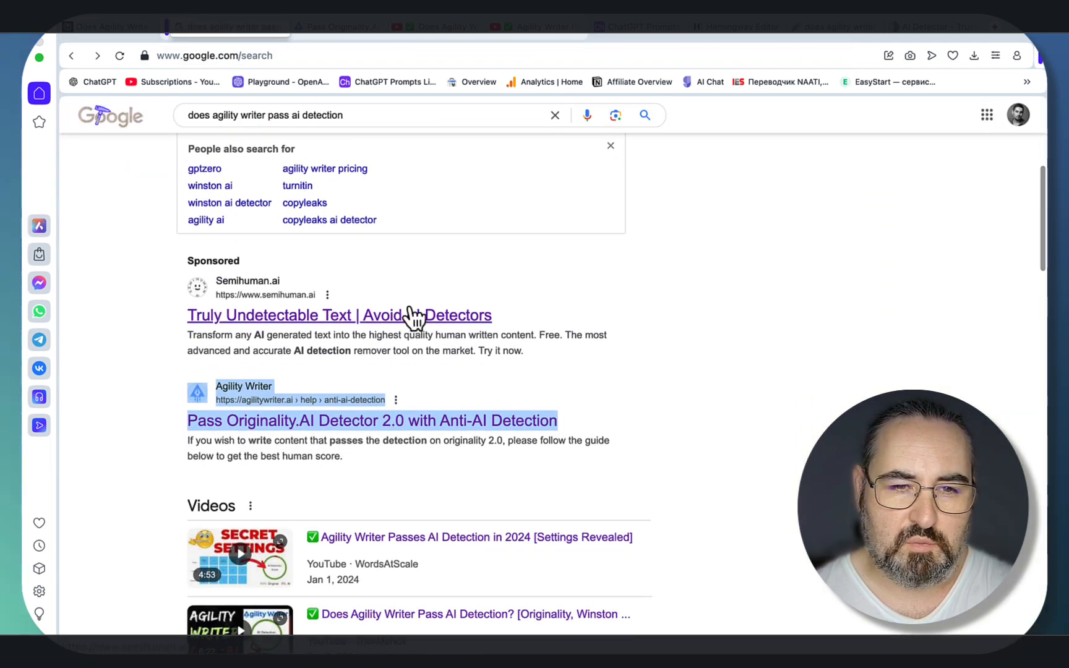
{"action": "scroll", "scroll_direction": "down", "scroll_amount": 3}
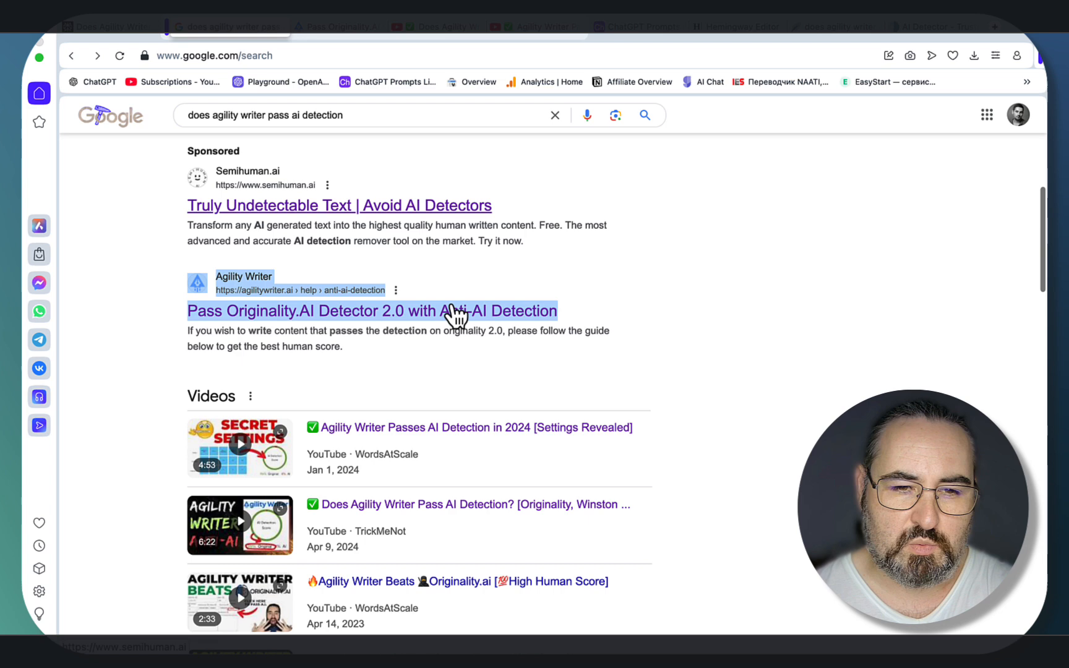
{"action": "mouse_move", "coordinate": [367, 354]}
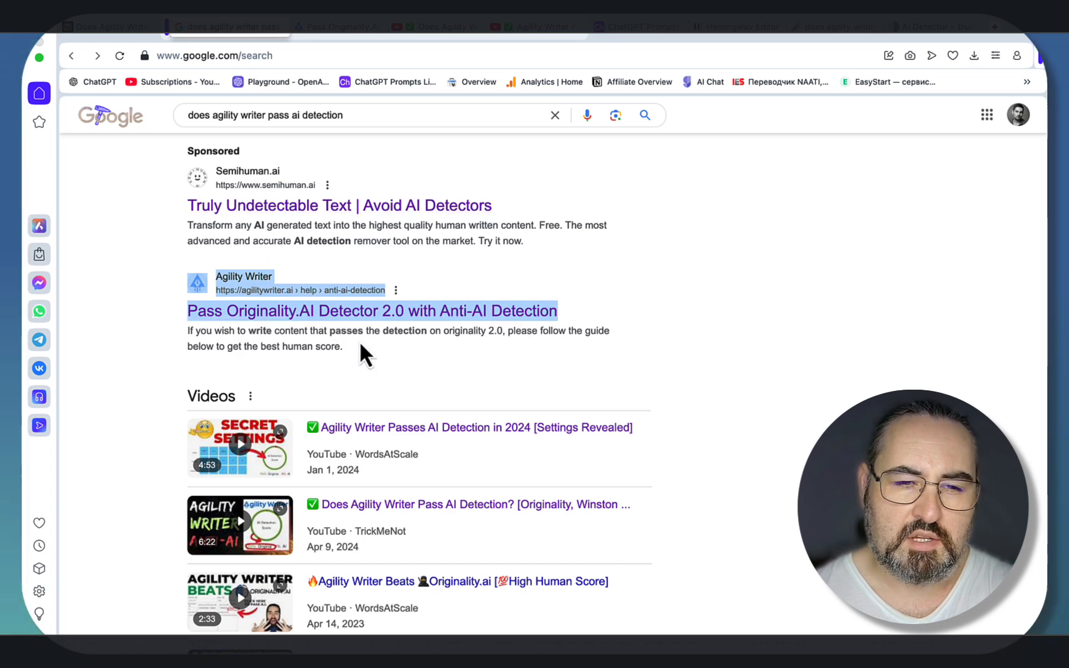
{"action": "scroll", "scroll_direction": "down", "scroll_amount": 3}
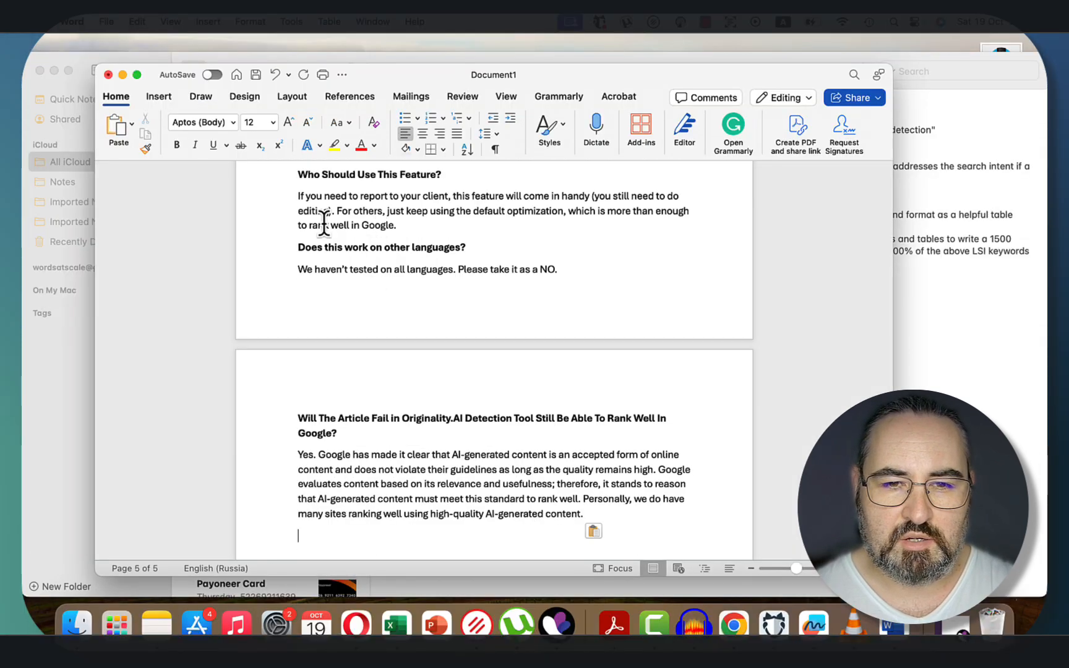
Choose Save As from Word's File menu for the anti-detection guide document.
{"action": "left_click", "coordinate": [106, 21]}
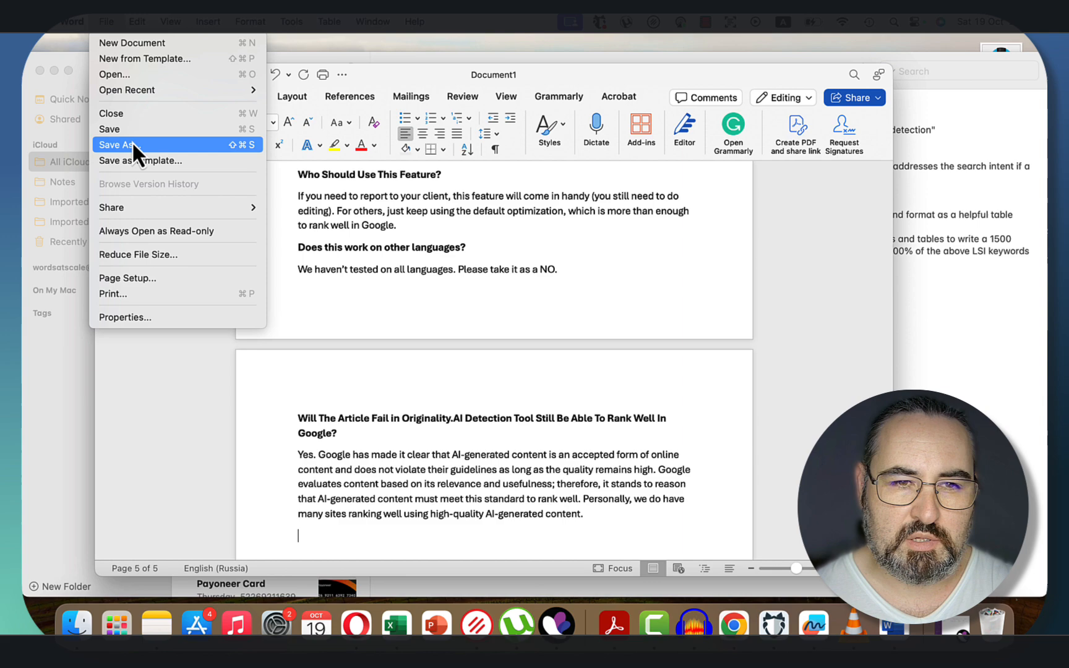
{"action": "left_click", "coordinate": [116, 145]}
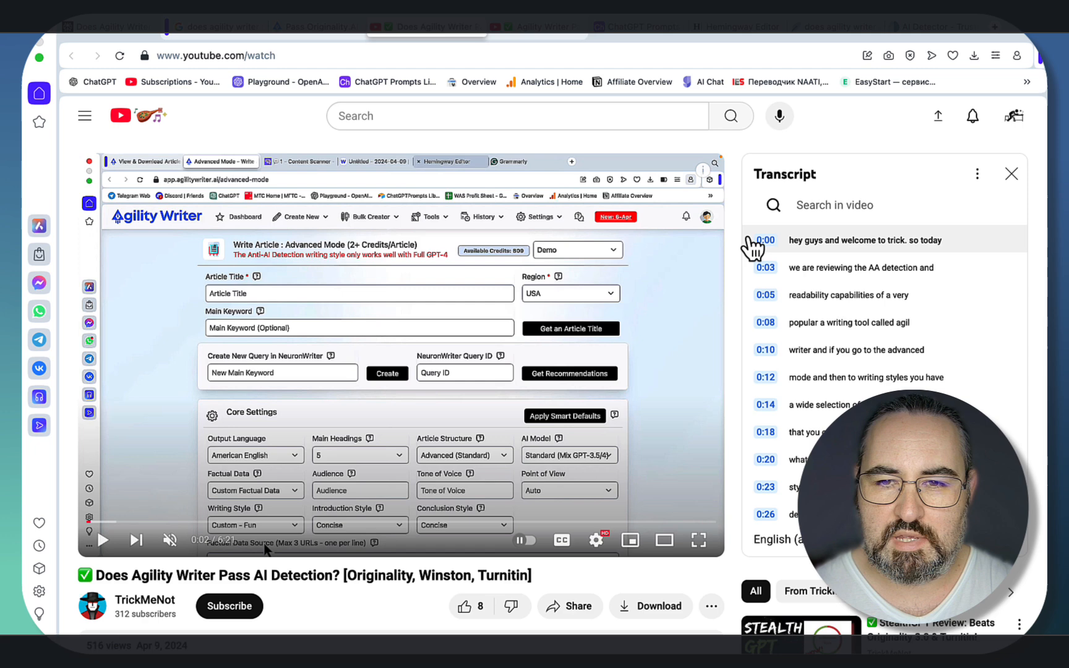
Scroll through the 'Agility Writer Passes AI Detection in 2024' video's comments and description.
{"action": "scroll", "scroll_direction": "down", "scroll_amount": 3}
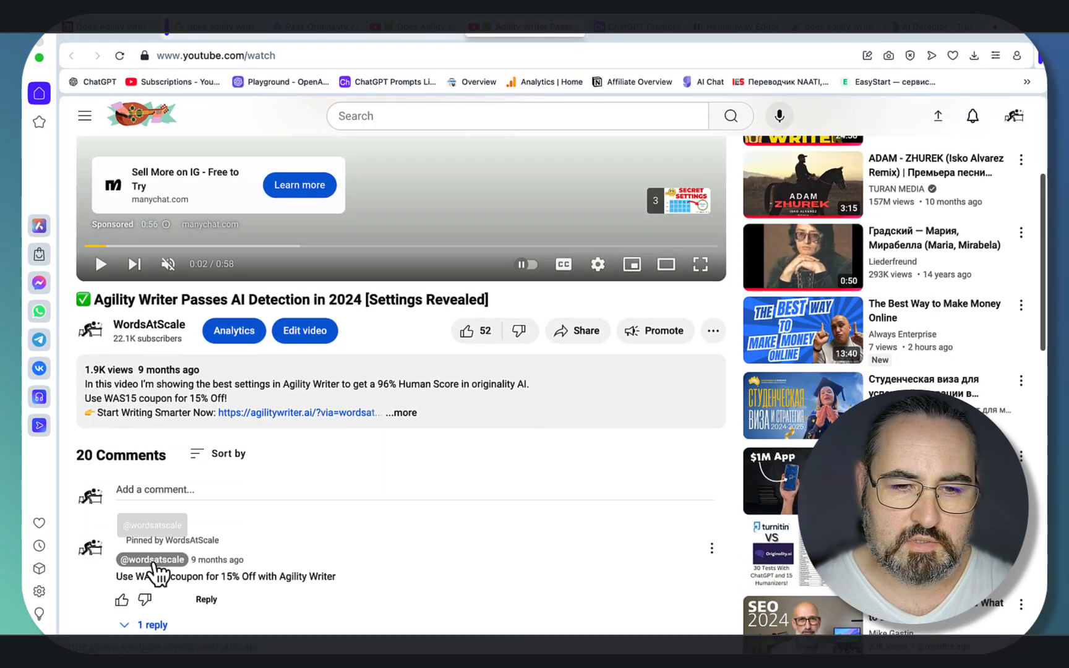
{"action": "scroll", "scroll_direction": "down", "scroll_amount": 3}
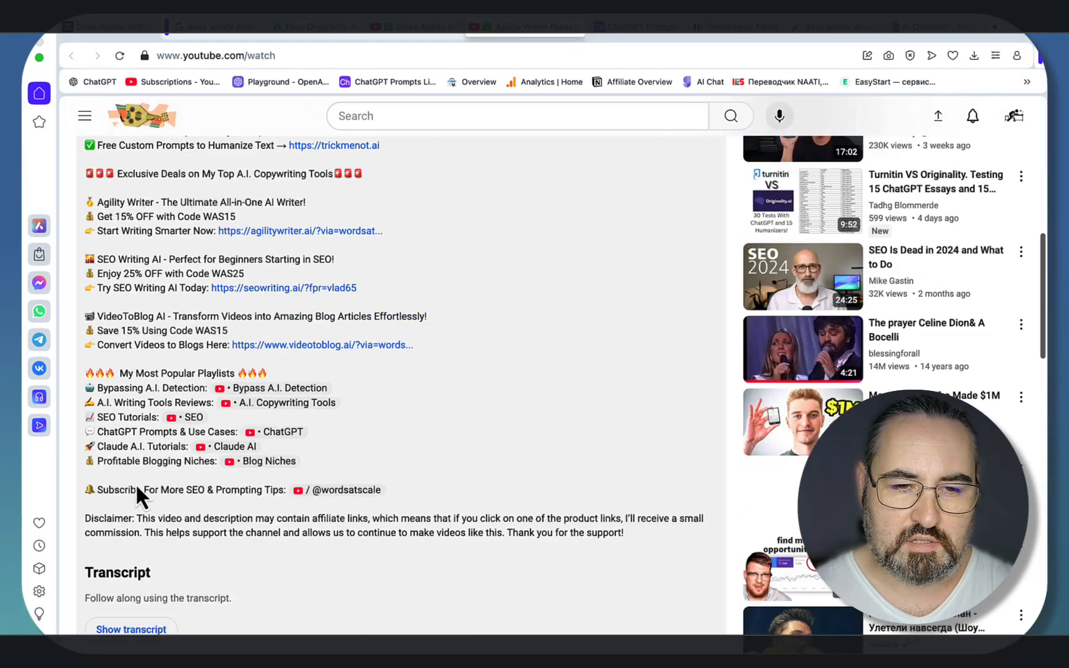
{"action": "left_click", "coordinate": [130, 629]}
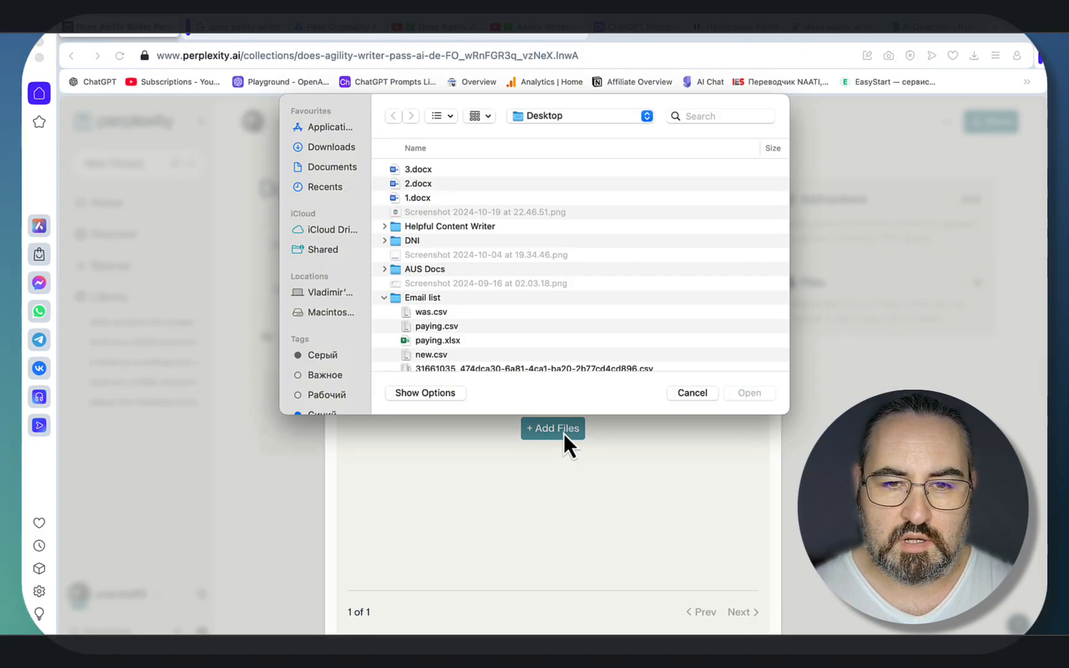
Upload 1.docx, 2.docx and 3.docx to the space and adjust its search sources.
{"action": "left_click", "coordinate": [418, 183]}
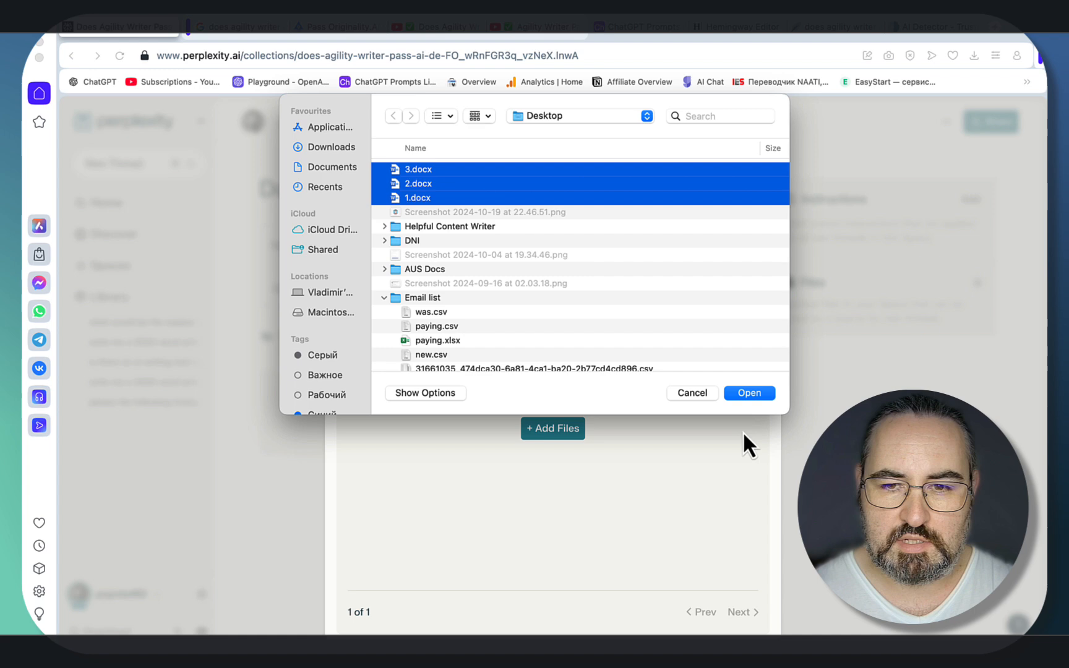
{"action": "left_click", "coordinate": [749, 392]}
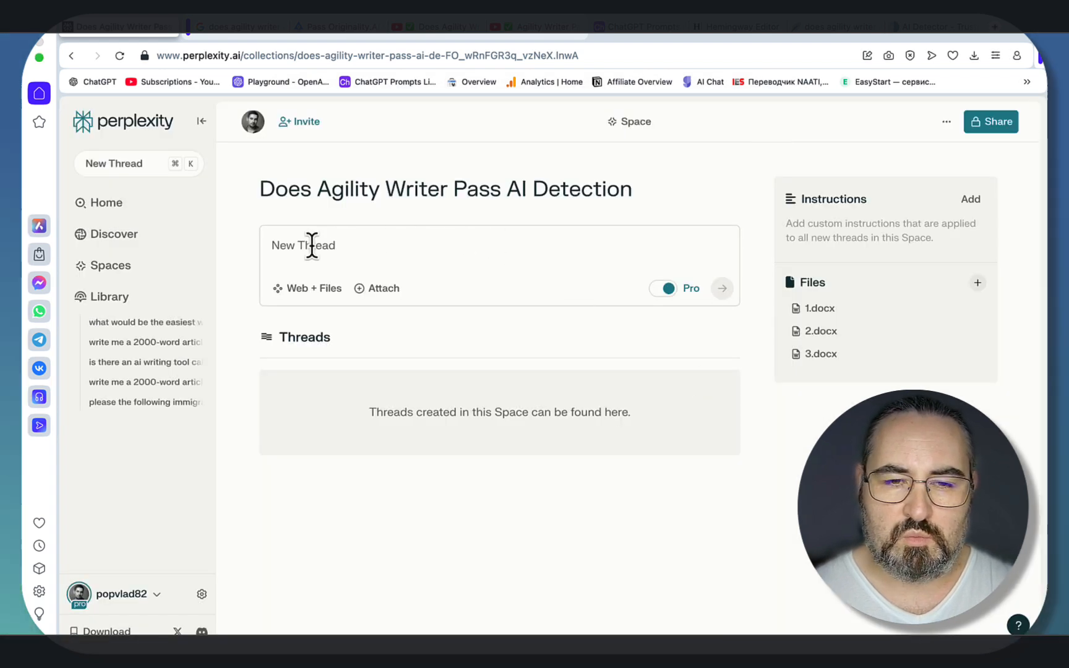
{"action": "mouse_move", "coordinate": [314, 287]}
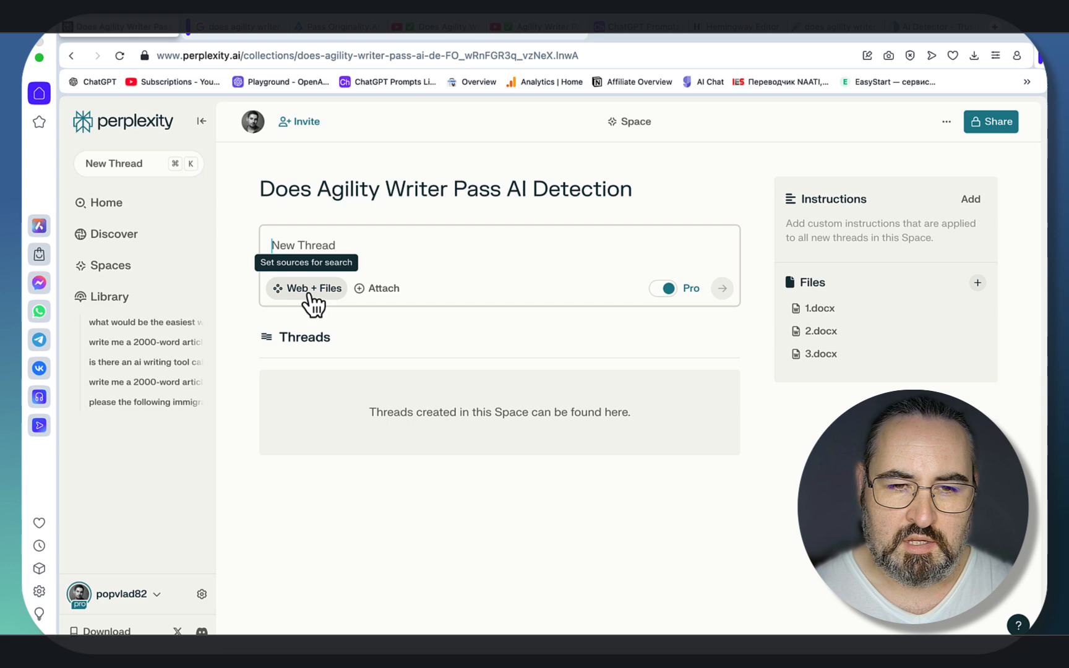
{"action": "left_click", "coordinate": [312, 287]}
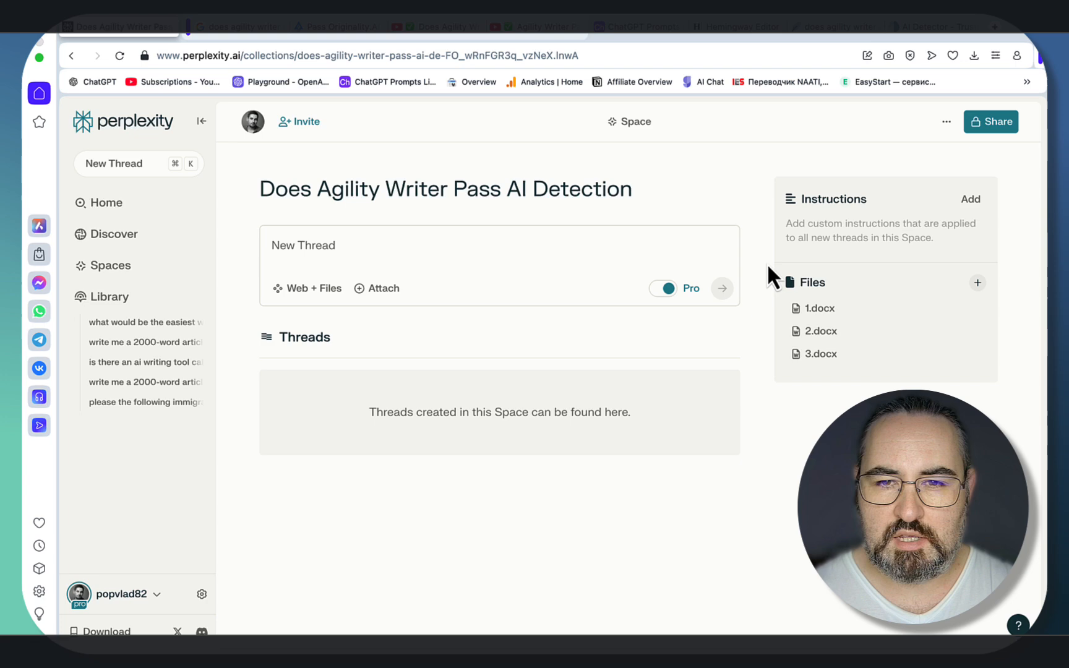
{"action": "mouse_move", "coordinate": [840, 208]}
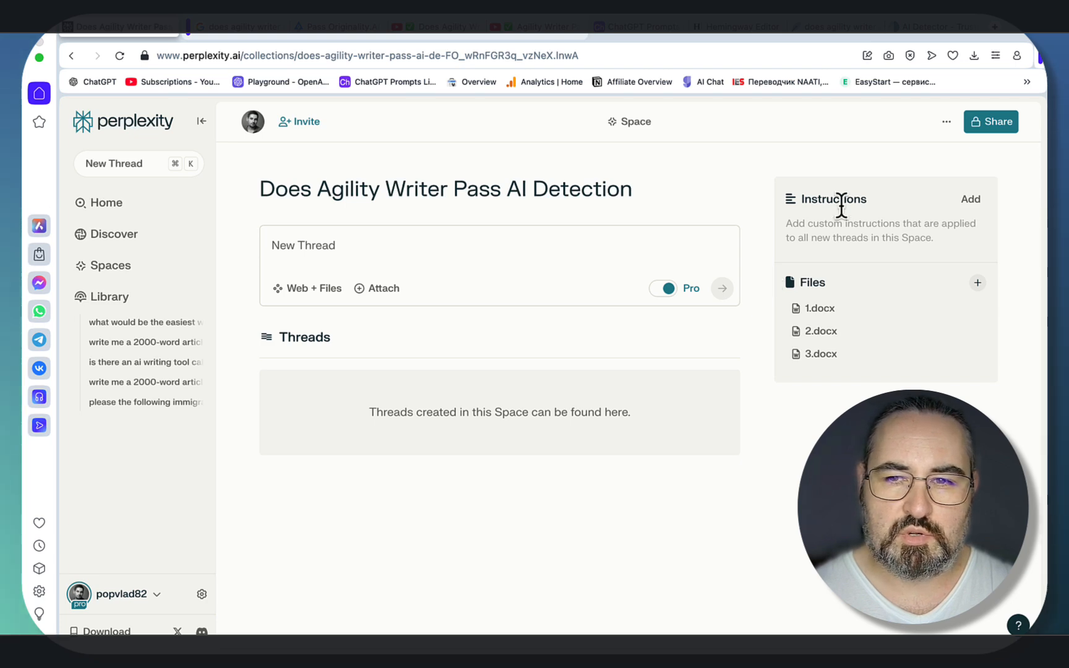
{"action": "mouse_move", "coordinate": [959, 151]}
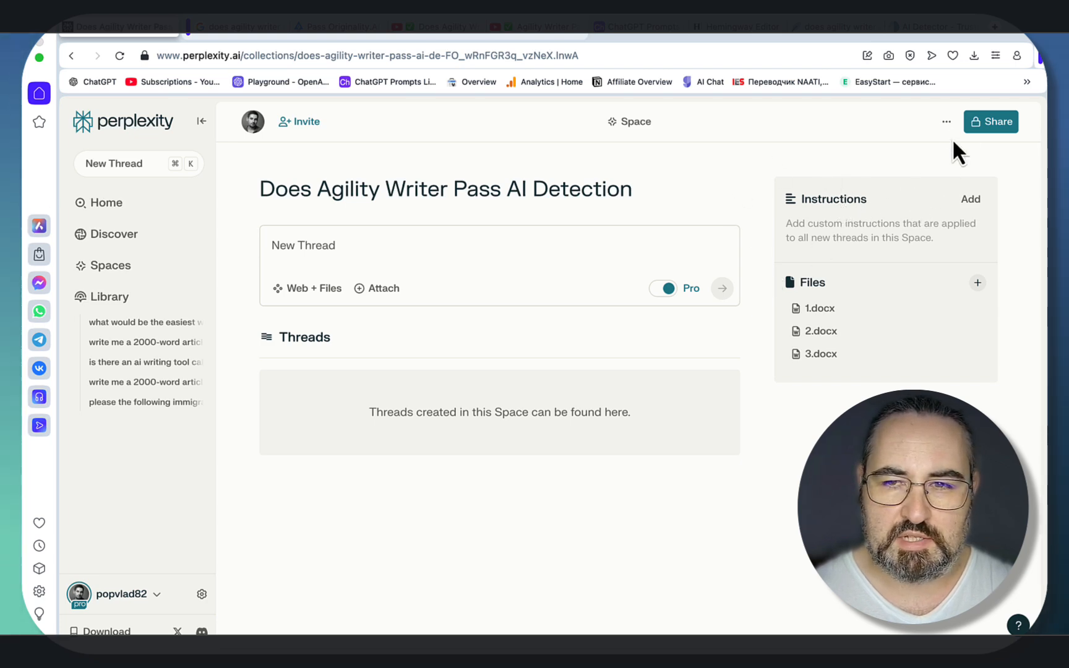
{"action": "left_click", "coordinate": [946, 121]}
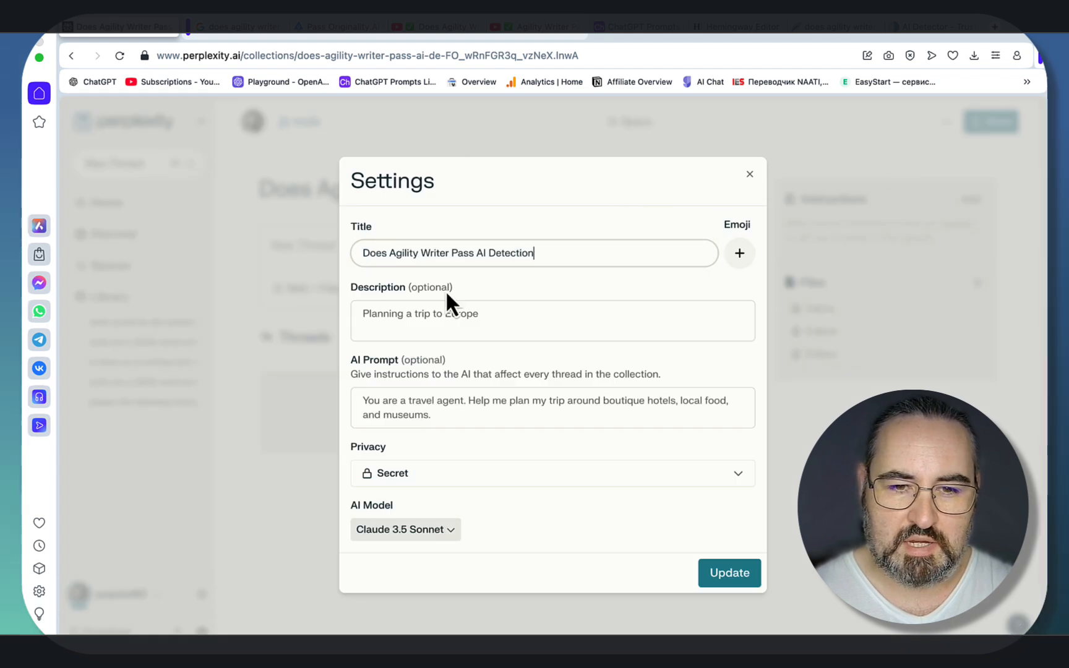
{"action": "left_click", "coordinate": [405, 530]}
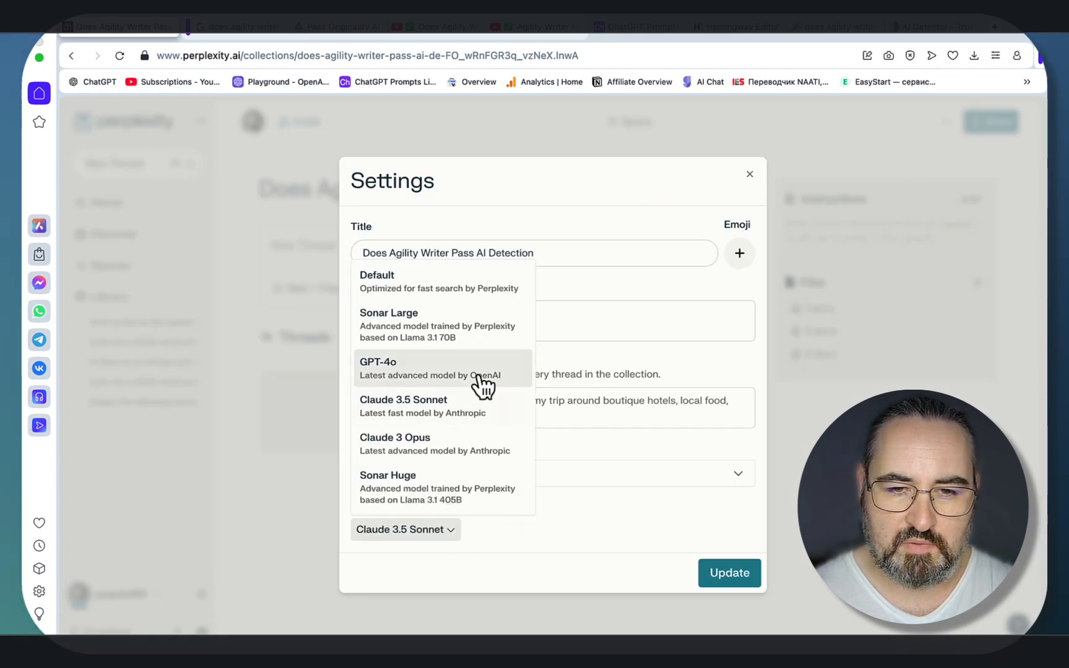
{"action": "mouse_move", "coordinate": [472, 503]}
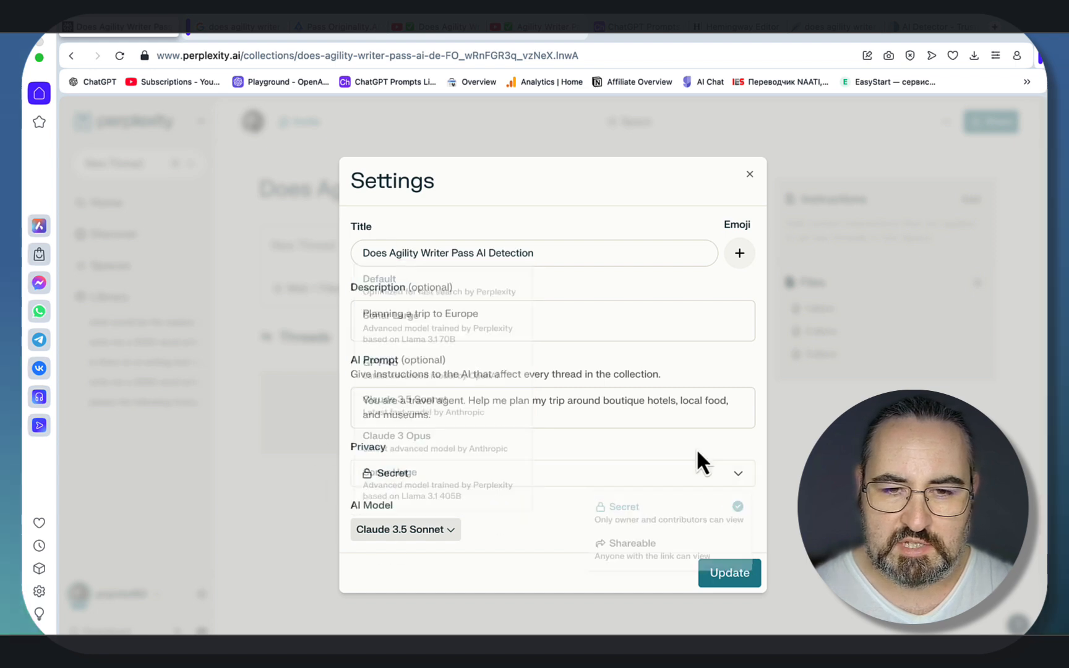
{"action": "left_click", "coordinate": [623, 507]}
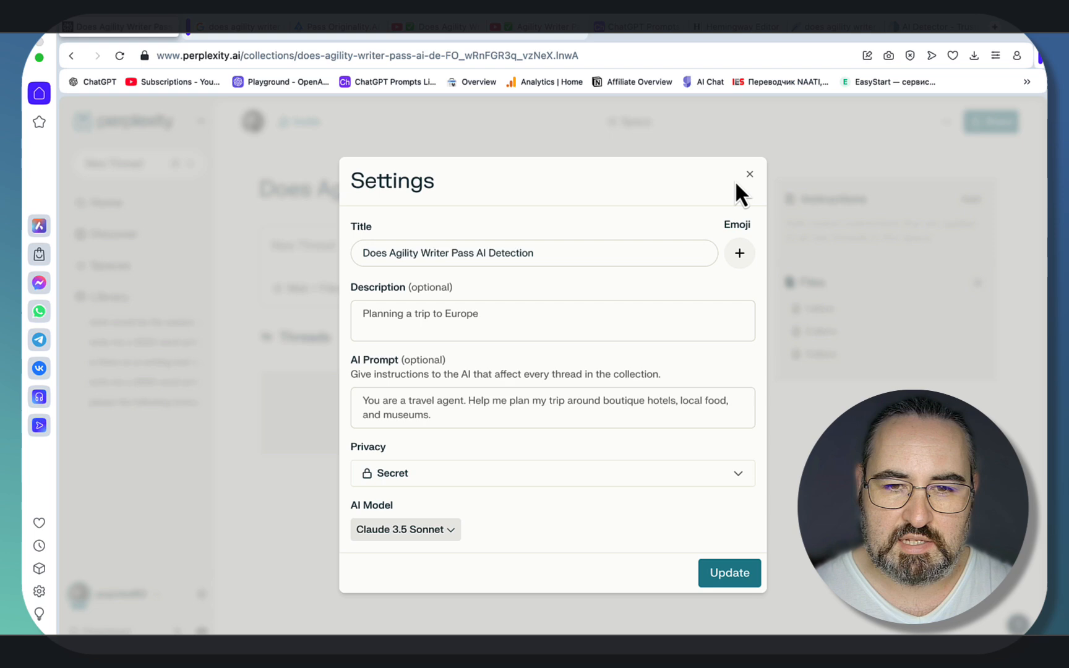
{"action": "left_click", "coordinate": [749, 174]}
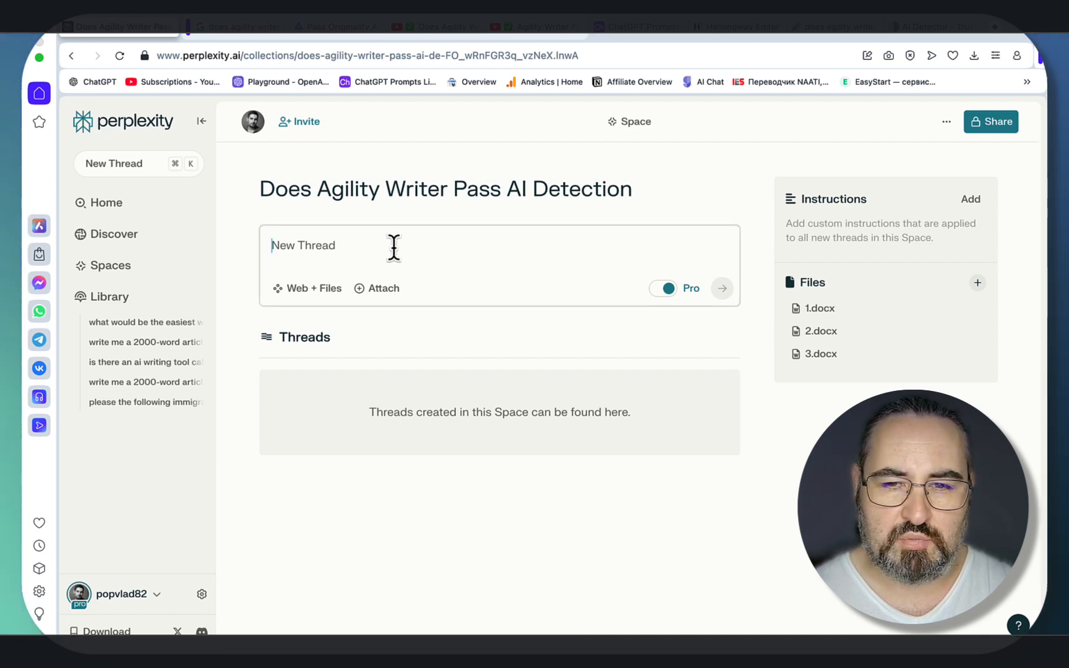
{"action": "mouse_move", "coordinate": [476, 412]}
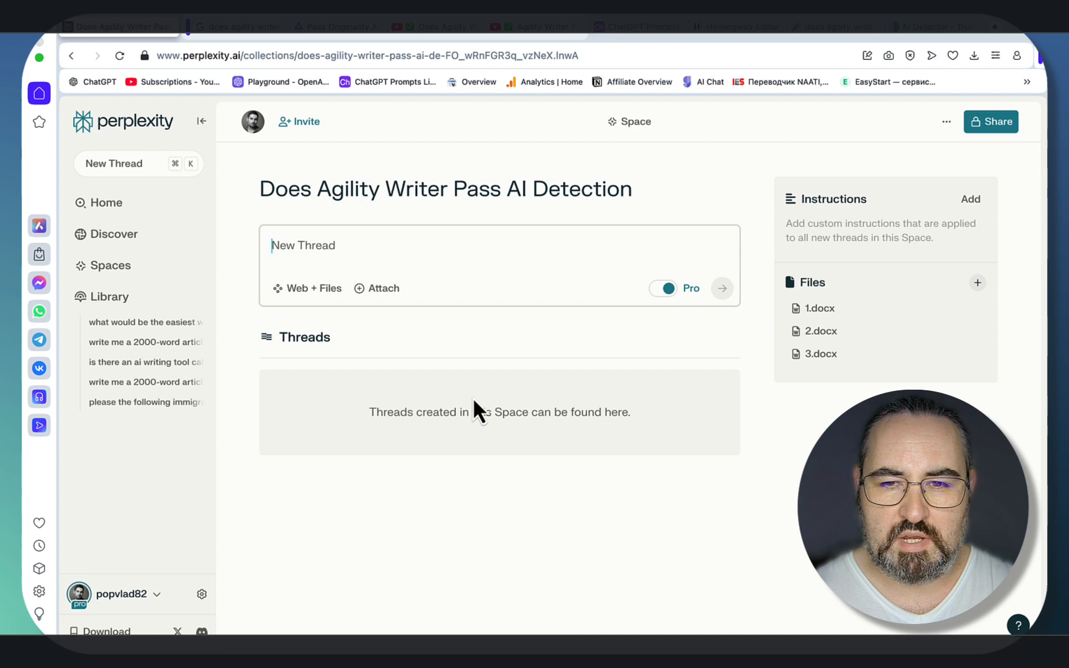
{"action": "mouse_move", "coordinate": [740, 369]}
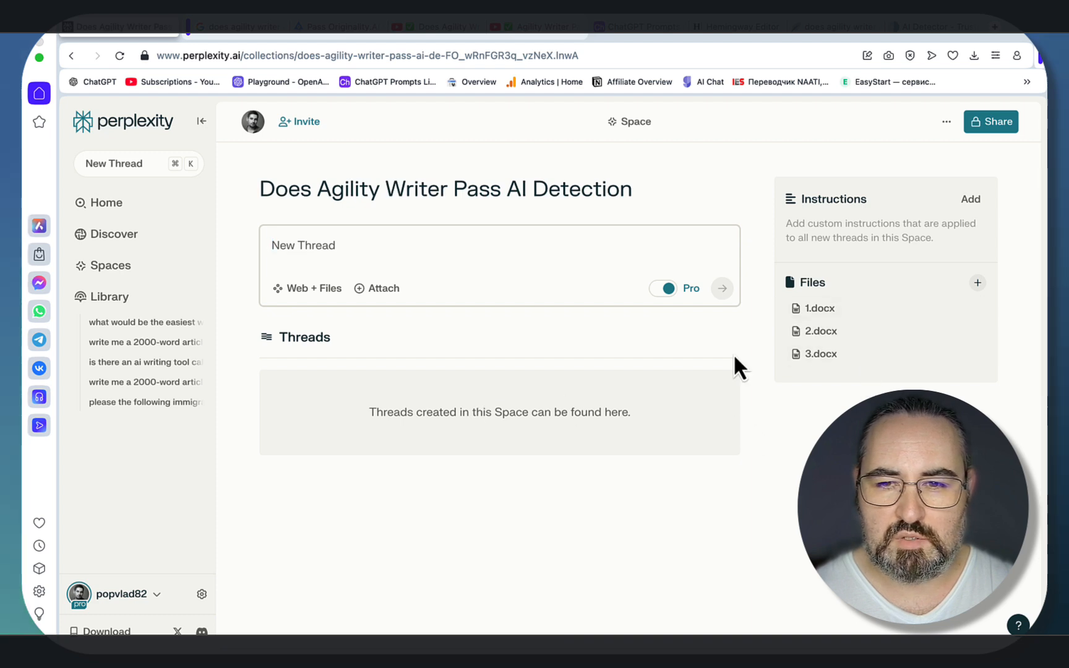
{"action": "mouse_move", "coordinate": [621, 349]}
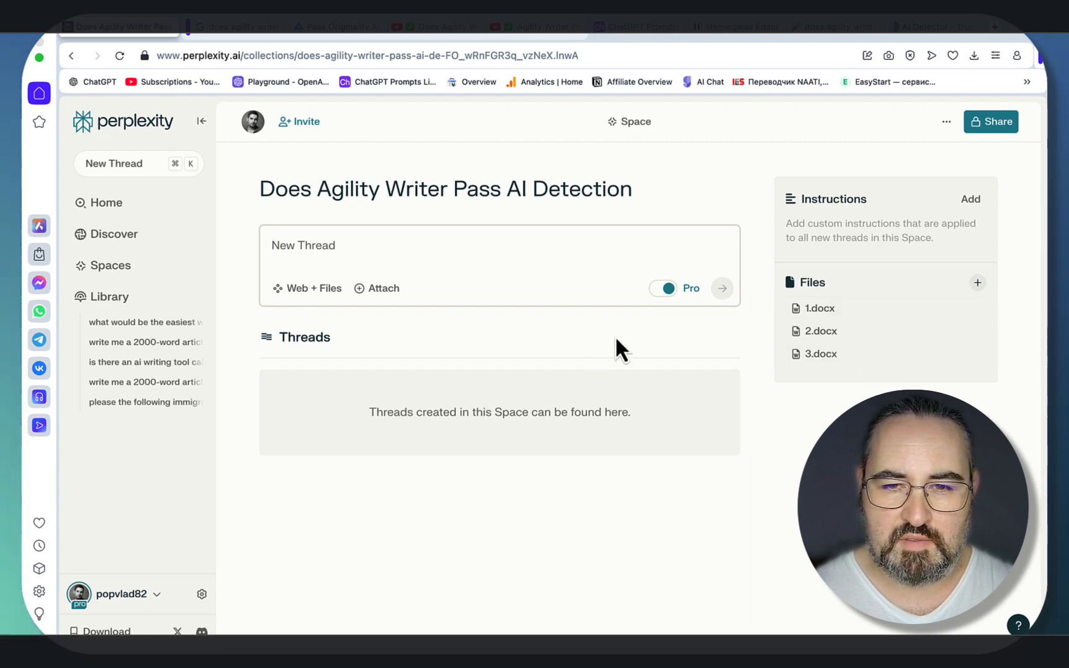
{"action": "mouse_move", "coordinate": [675, 322]}
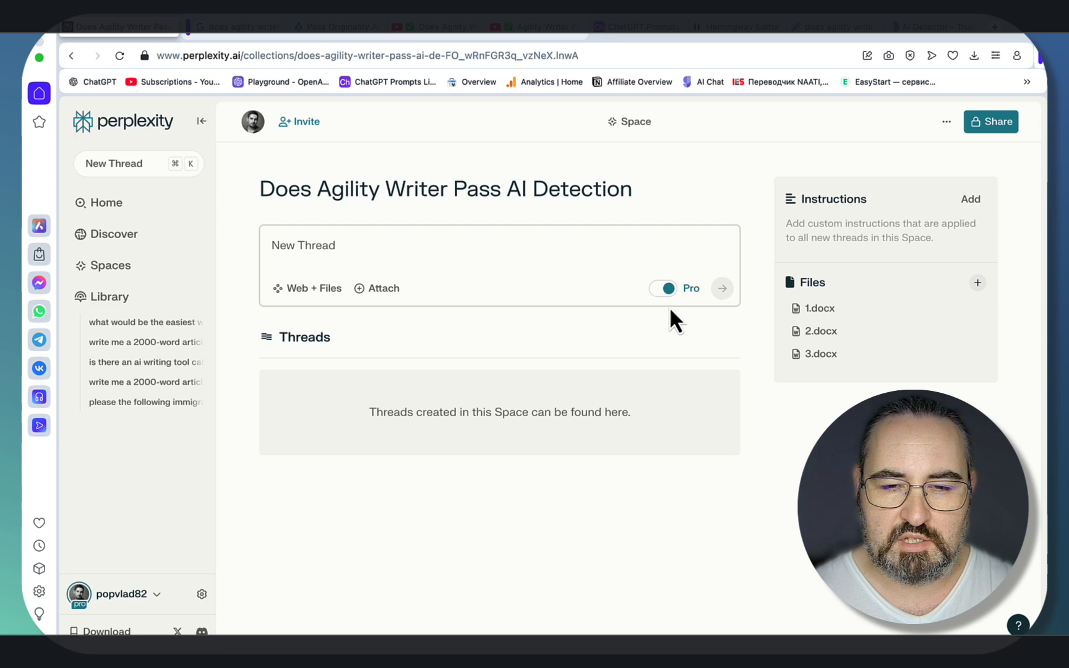
{"action": "mouse_move", "coordinate": [628, 346]}
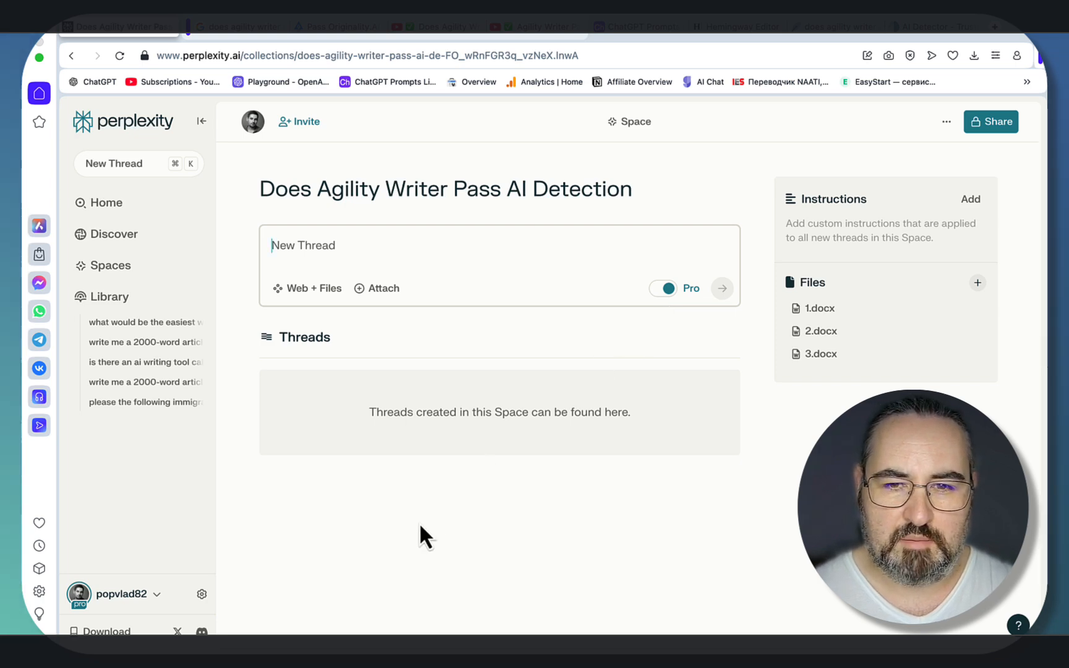
Type the prompt asking for 100 LSI keywords and 50 entities for the keyword.
{"action": "type", "text": "search for 100 highly semantically relevant LSI keywords and 50 entities for the keyword \"does agility writer pass ai detection\""}
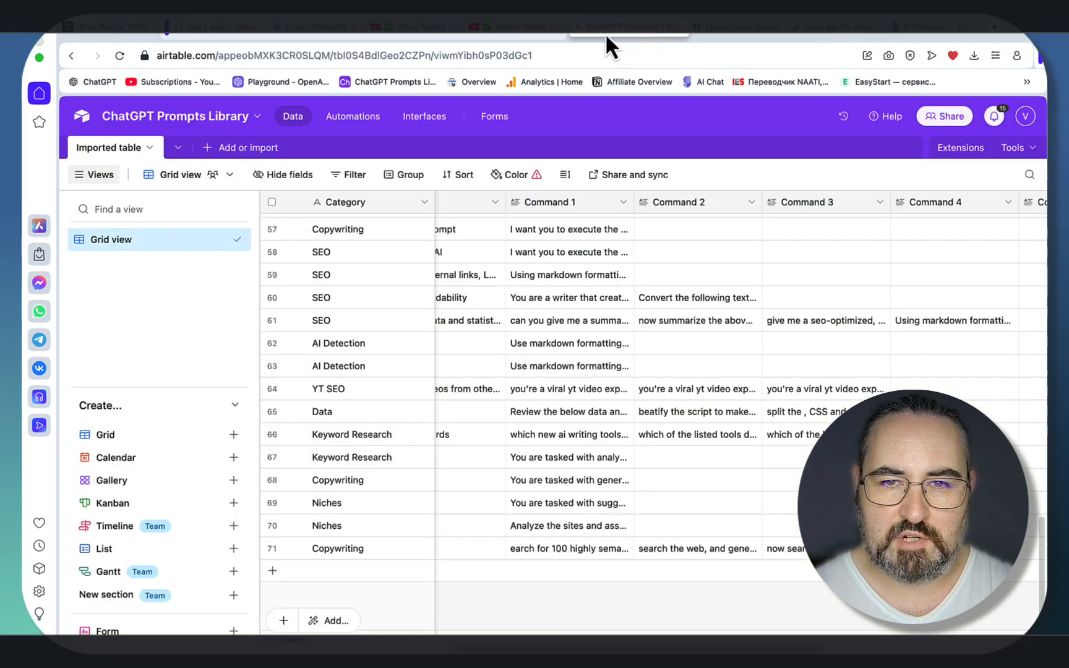
Submit the 100 LSI keywords and 50 entities request and scroll the numbered results.
{"action": "left_click", "coordinate": [117, 27]}
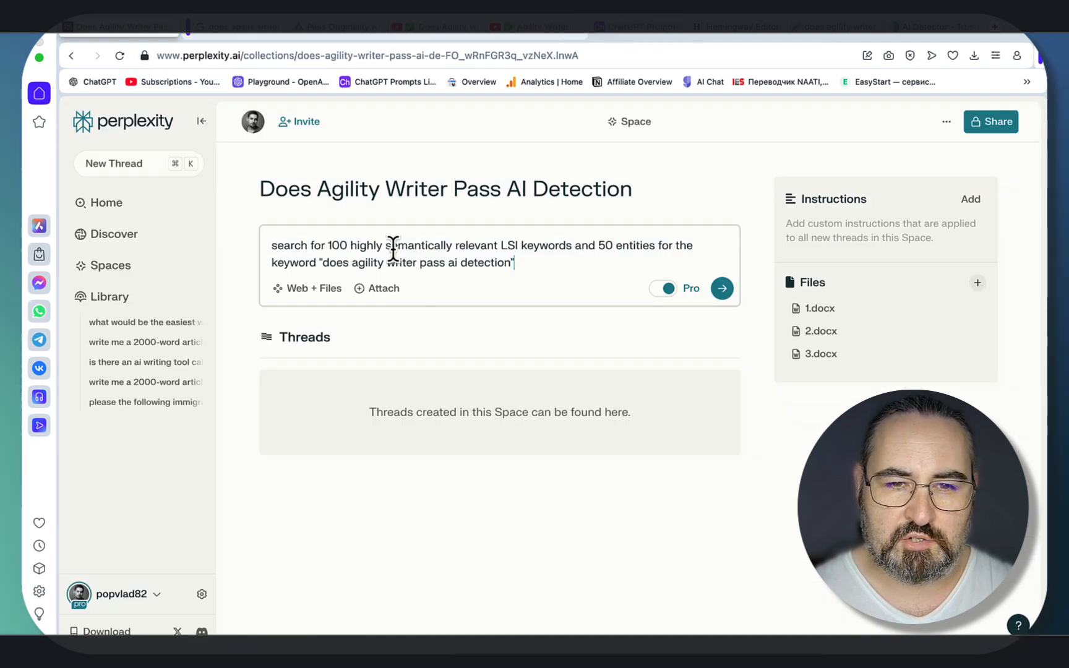
{"action": "mouse_move", "coordinate": [614, 290]}
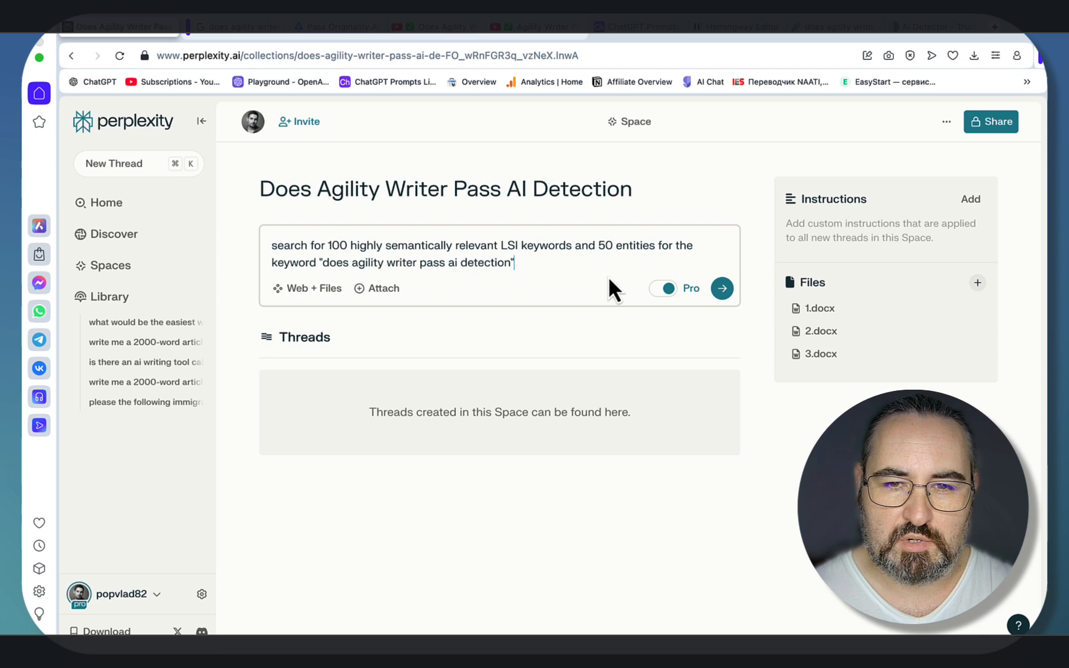
{"action": "mouse_move", "coordinate": [620, 294]}
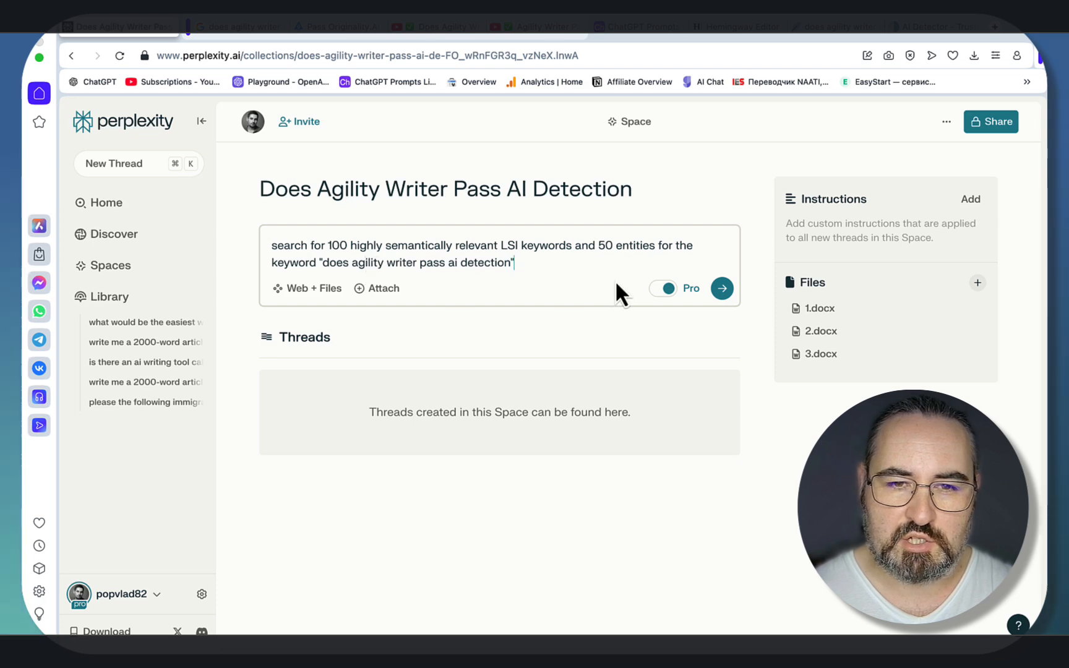
{"action": "left_click", "coordinate": [721, 288]}
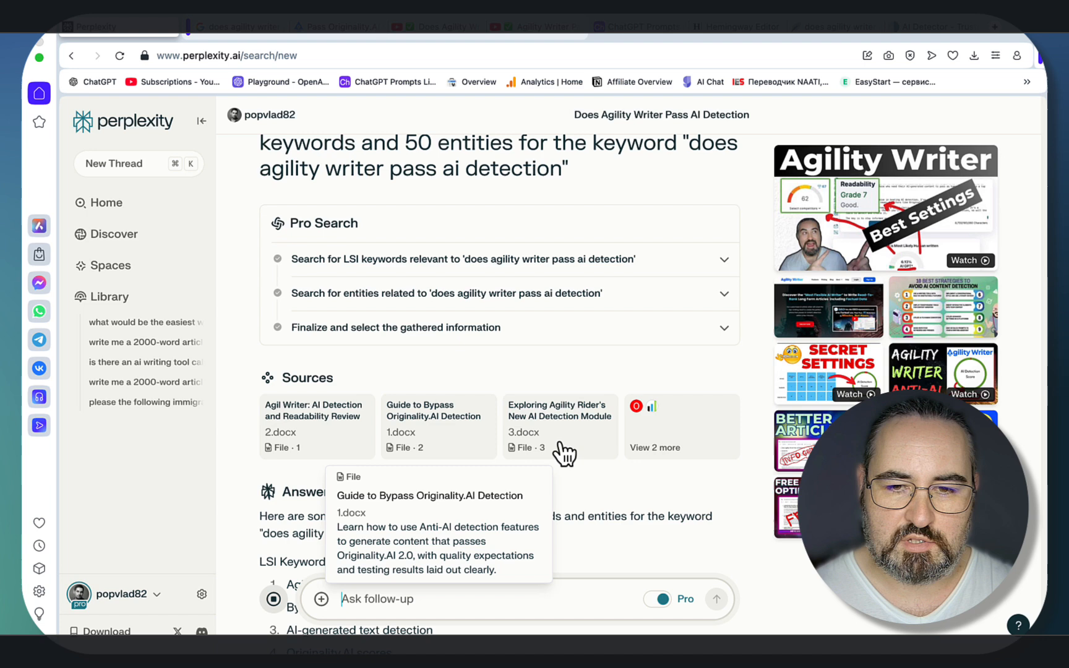
{"action": "scroll", "scroll_direction": "down", "scroll_amount": 3}
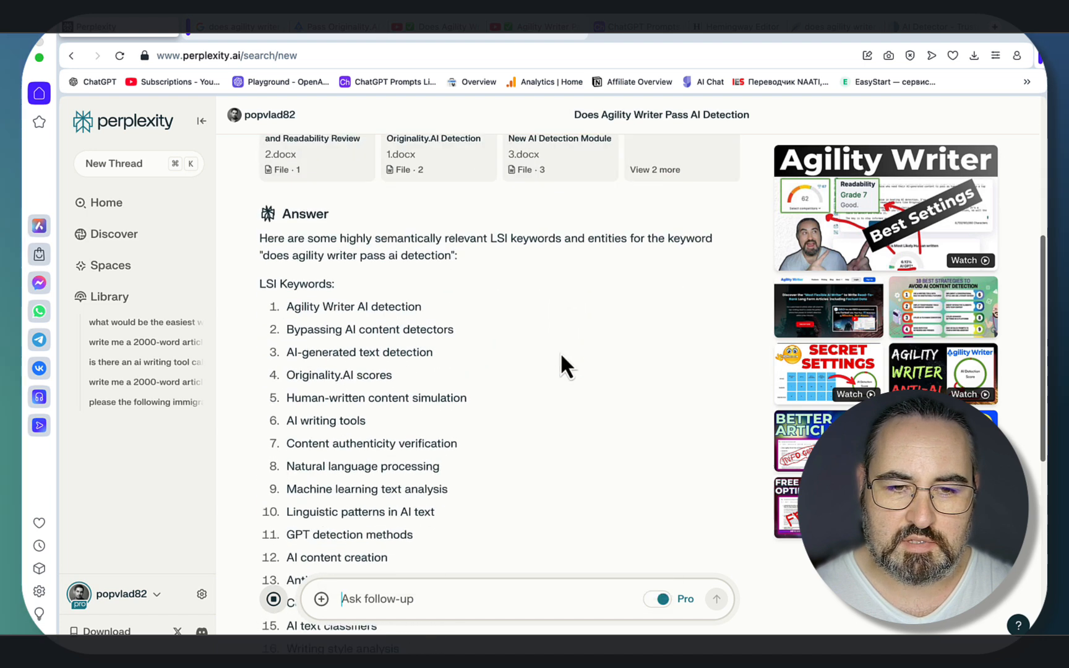
{"action": "scroll", "scroll_direction": "down", "scroll_amount": 3}
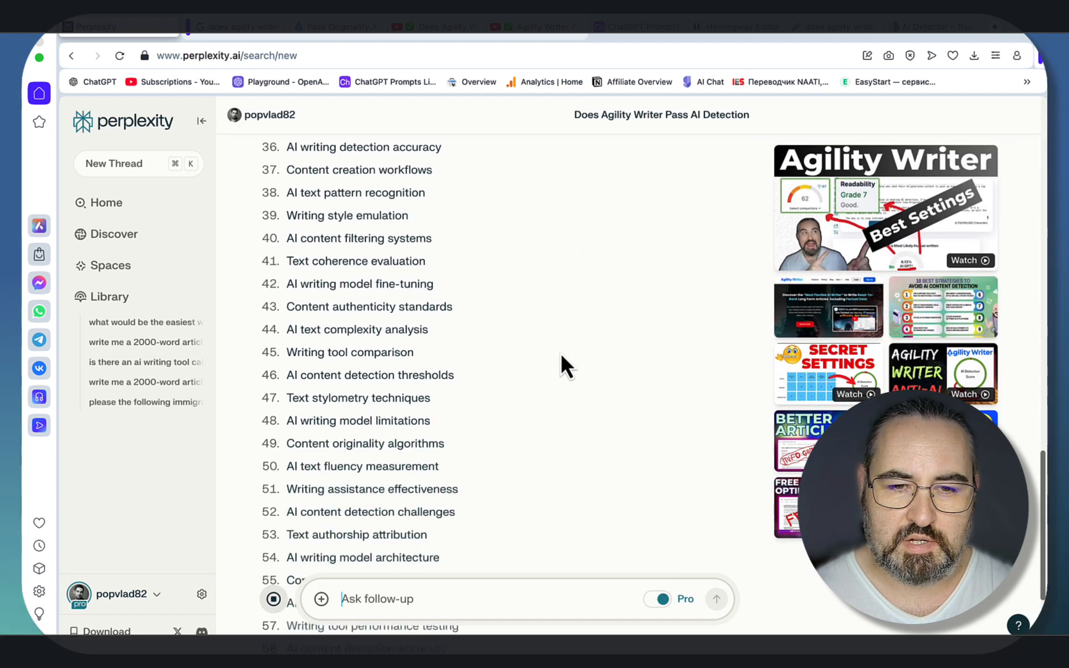
{"action": "scroll", "scroll_direction": "down", "scroll_amount": 3}
{"action": "type", "text": "search the web, and generate an seo-optmizied article outline for \"does agility writer pass ai detection' that directly addresses the search intent if a user, no fluff"}
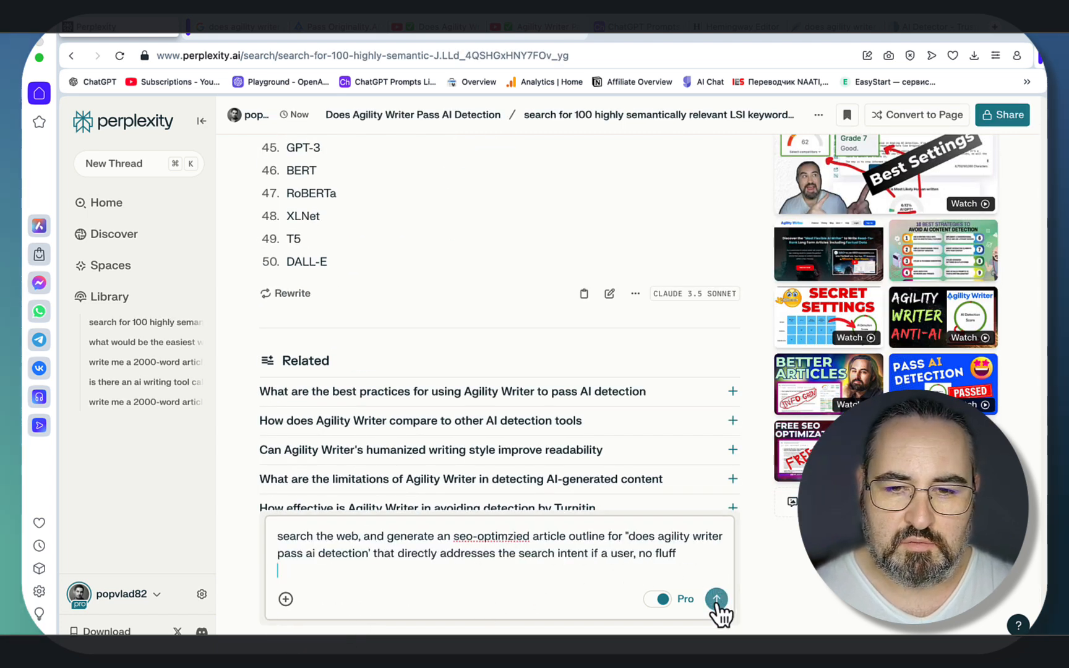
Send the outline request and scroll through the outline down to the conclusion and FAQs.
{"action": "left_click", "coordinate": [716, 599]}
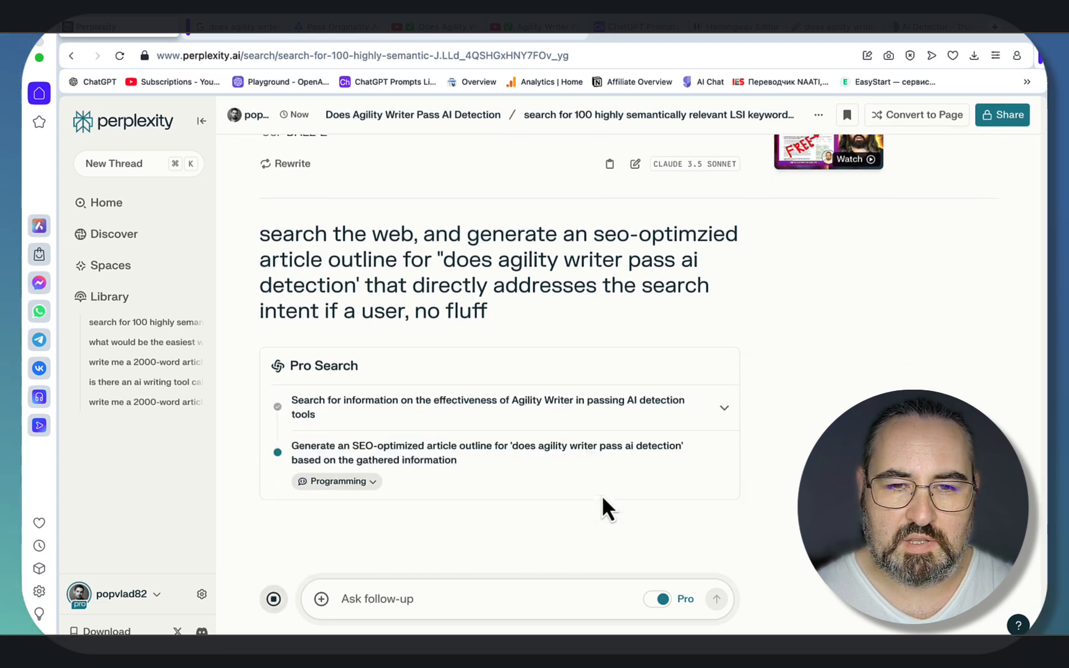
{"action": "scroll", "scroll_direction": "down", "scroll_amount": 3}
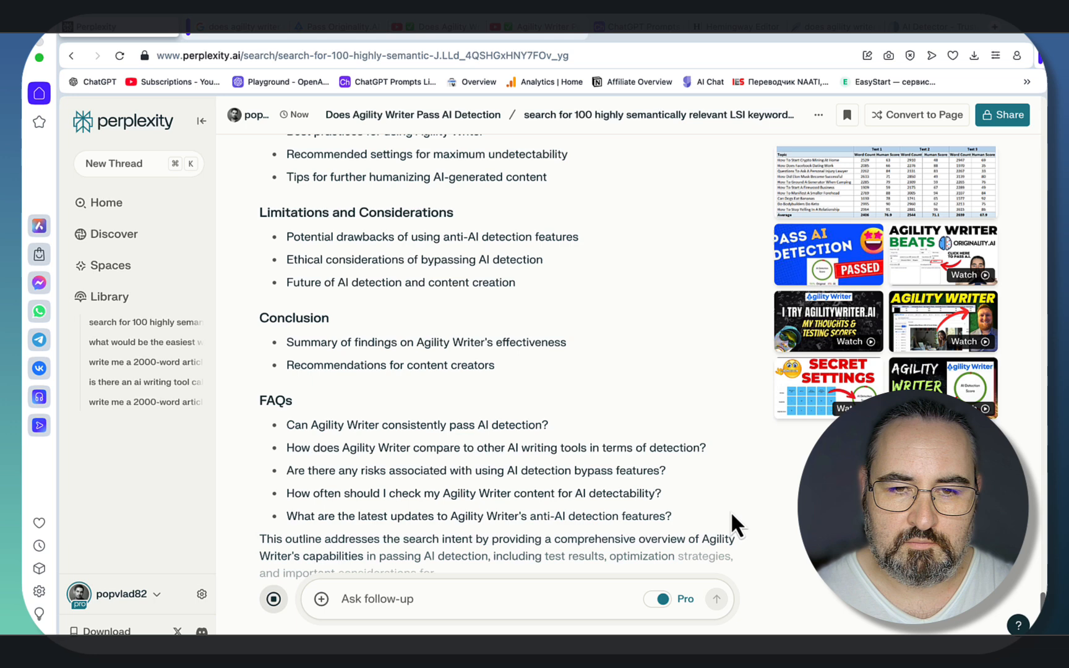
{"action": "scroll", "scroll_direction": "down", "scroll_amount": 3}
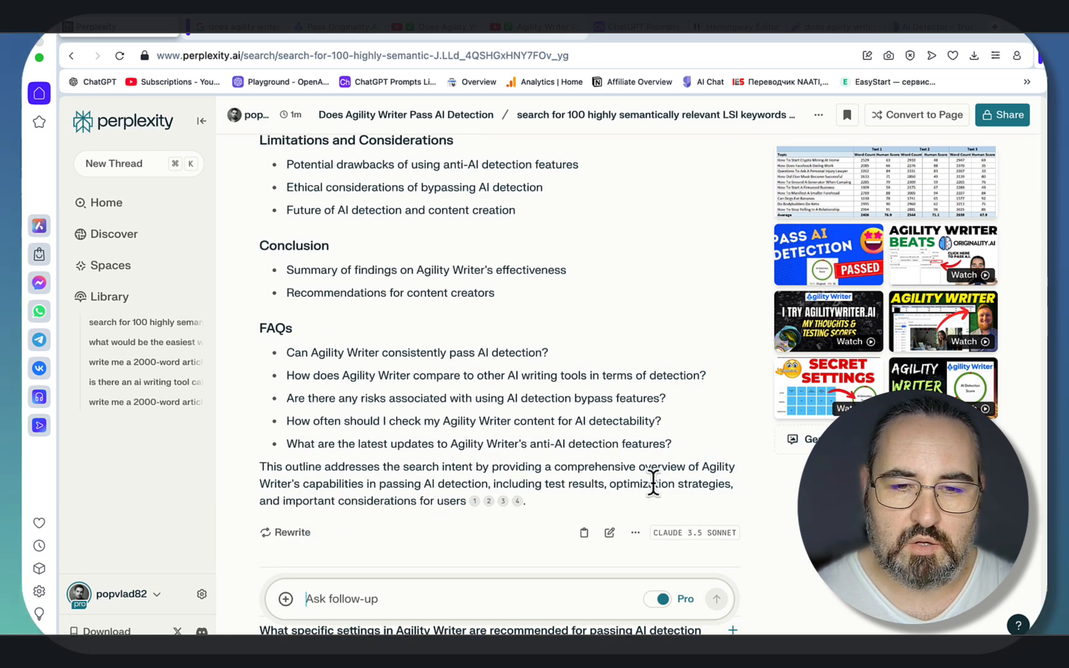
{"action": "scroll", "scroll_direction": "down", "scroll_amount": 3}
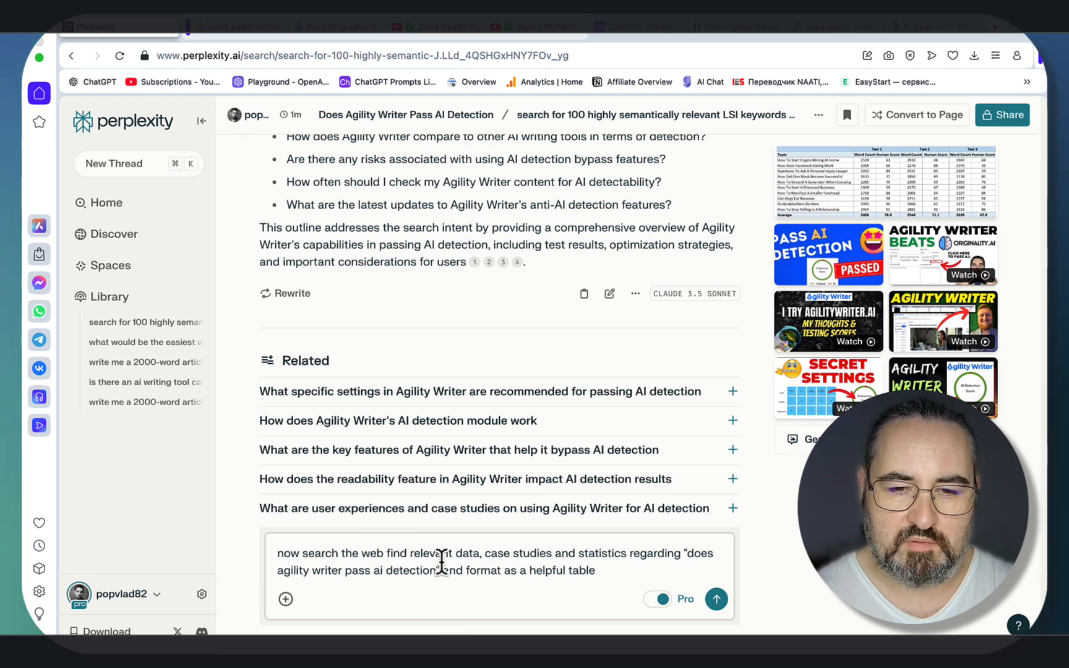
{"action": "mouse_move", "coordinate": [599, 572]}
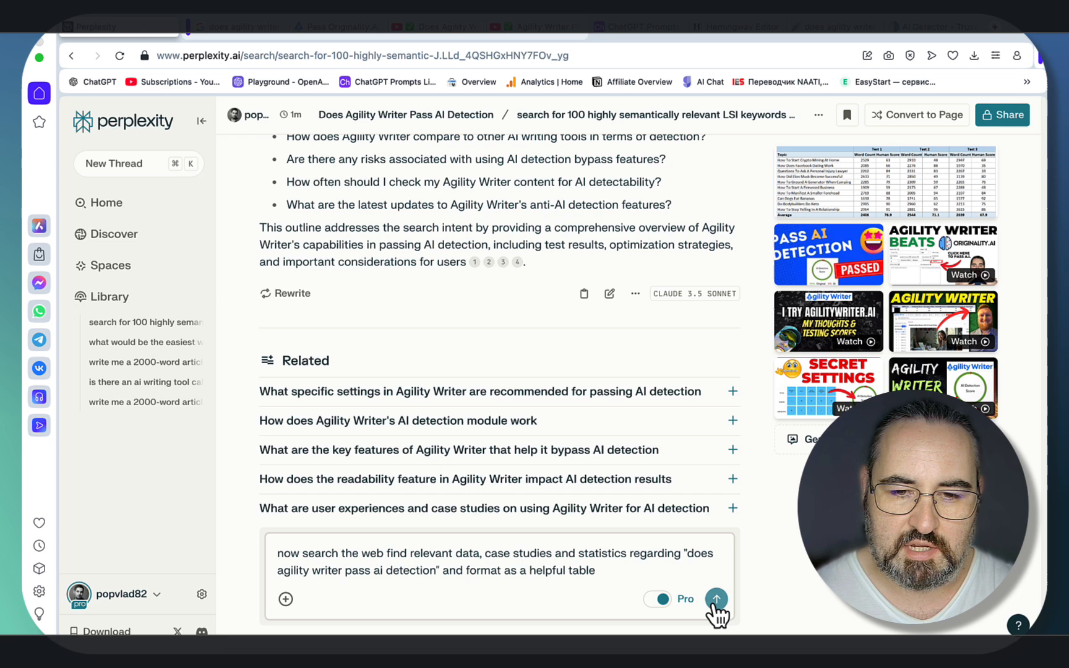
Send the follow-up requesting case studies and statistics formatted as a table.
{"action": "left_click", "coordinate": [716, 599]}
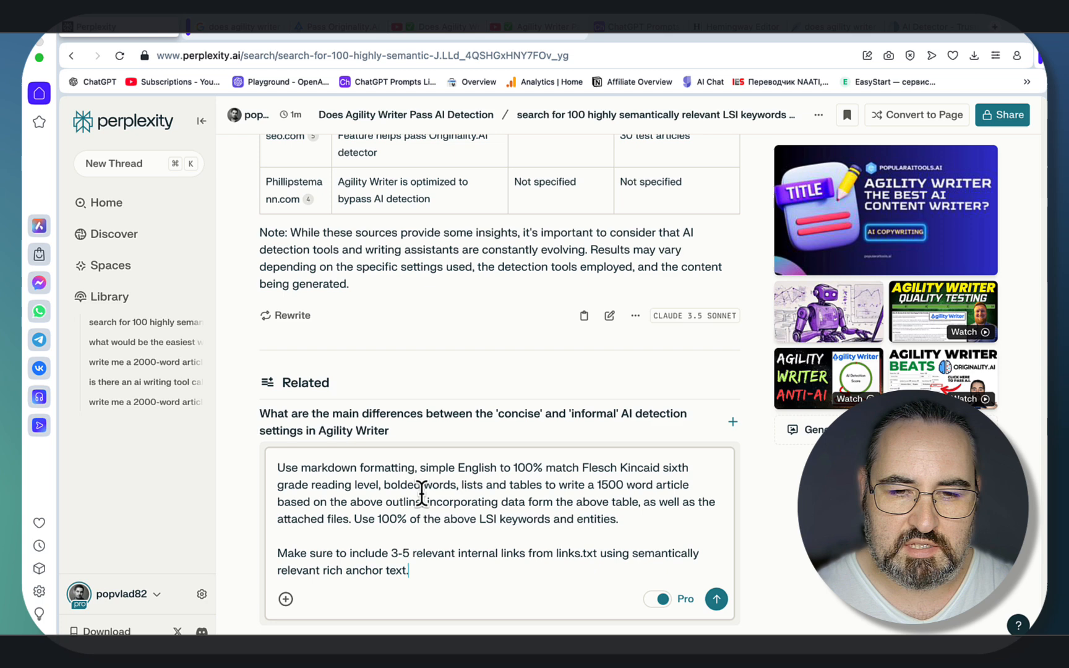
{"action": "mouse_move", "coordinate": [416, 294]}
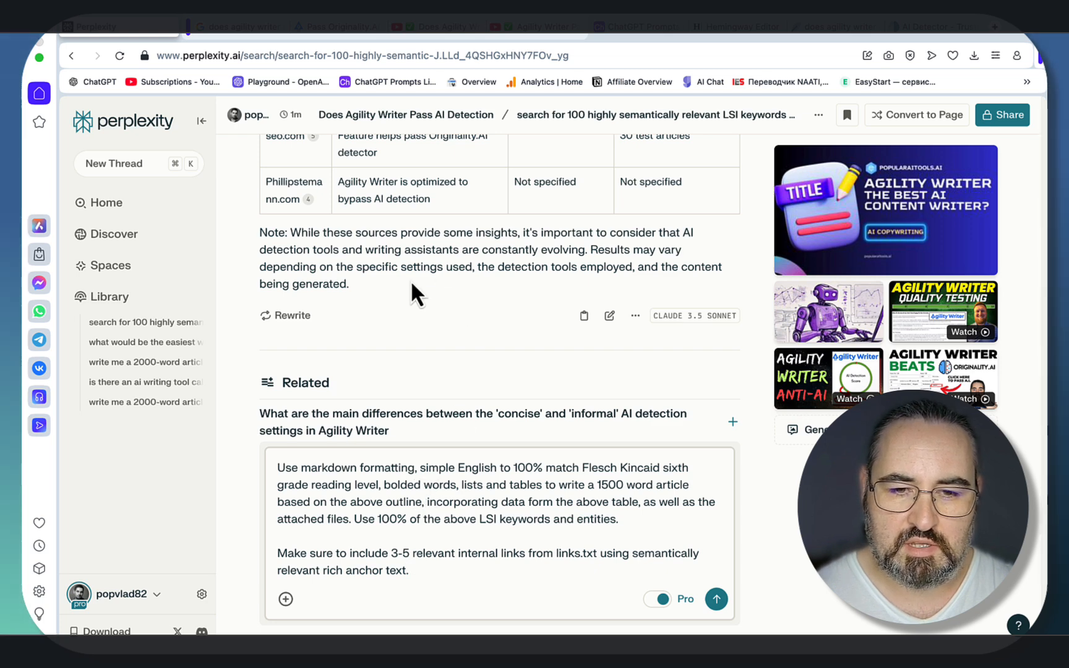
{"action": "mouse_move", "coordinate": [467, 450]}
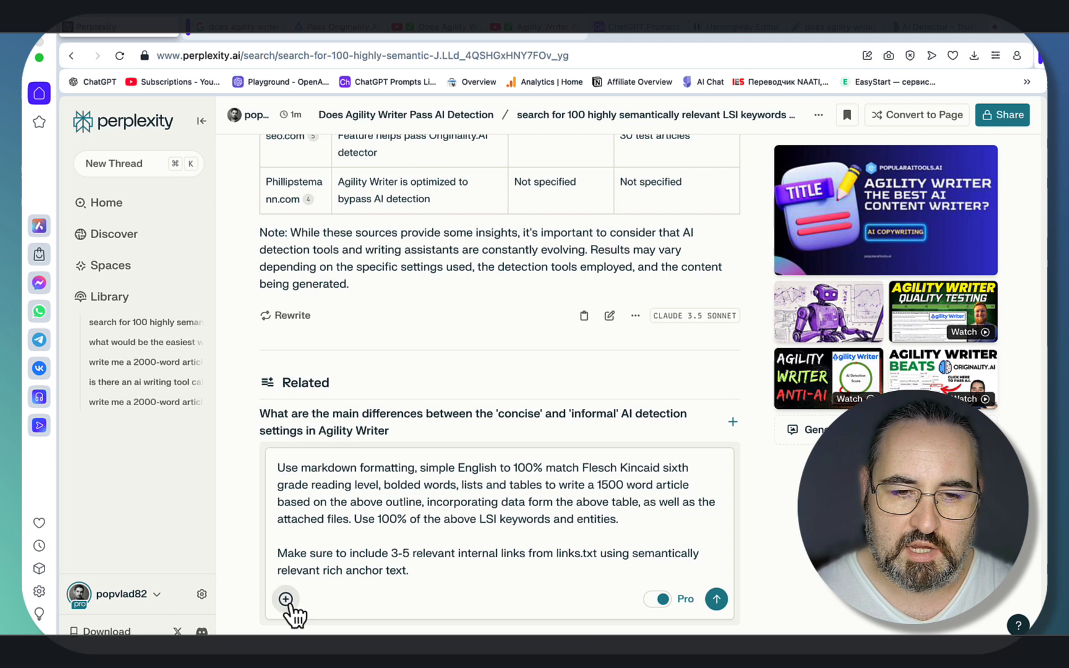
Begin attaching links.txt to the 1500-word markdown article request.
{"action": "left_click", "coordinate": [285, 600]}
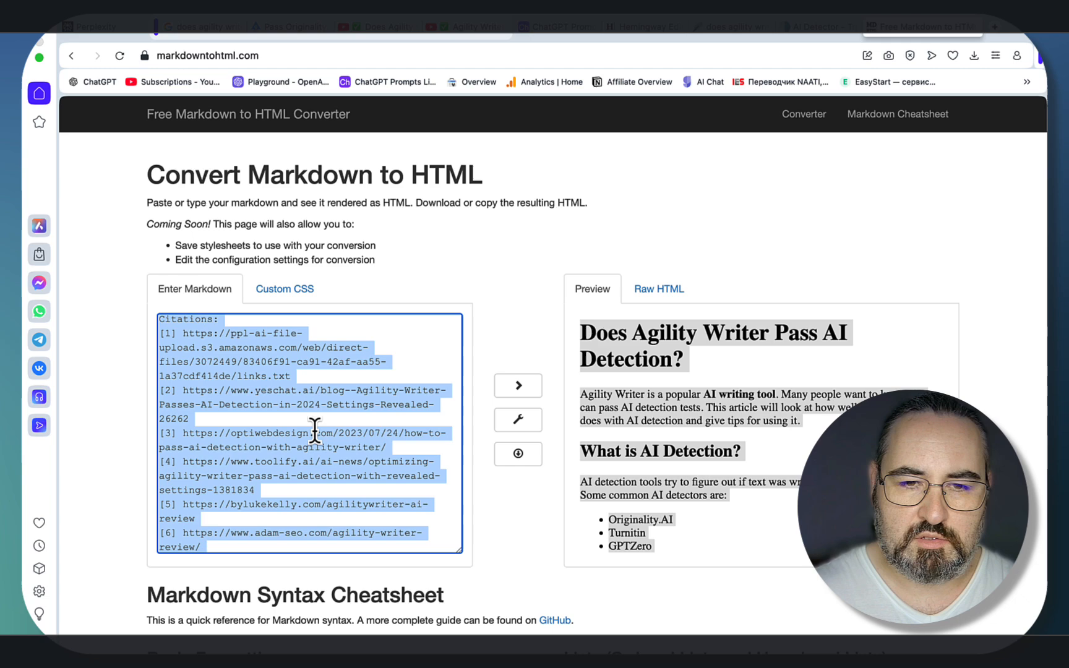
Render the pasted Agility Writer markdown in the converter's Preview and copy it.
{"action": "left_click", "coordinate": [328, 484]}
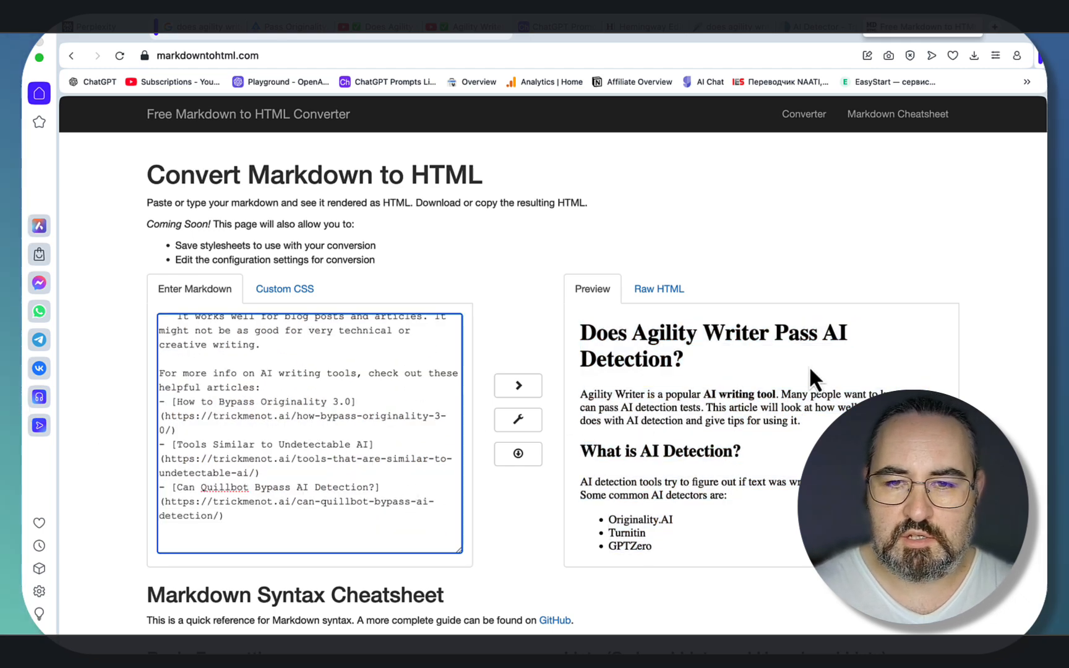
{"action": "scroll", "scroll_direction": "down", "scroll_amount": 3}
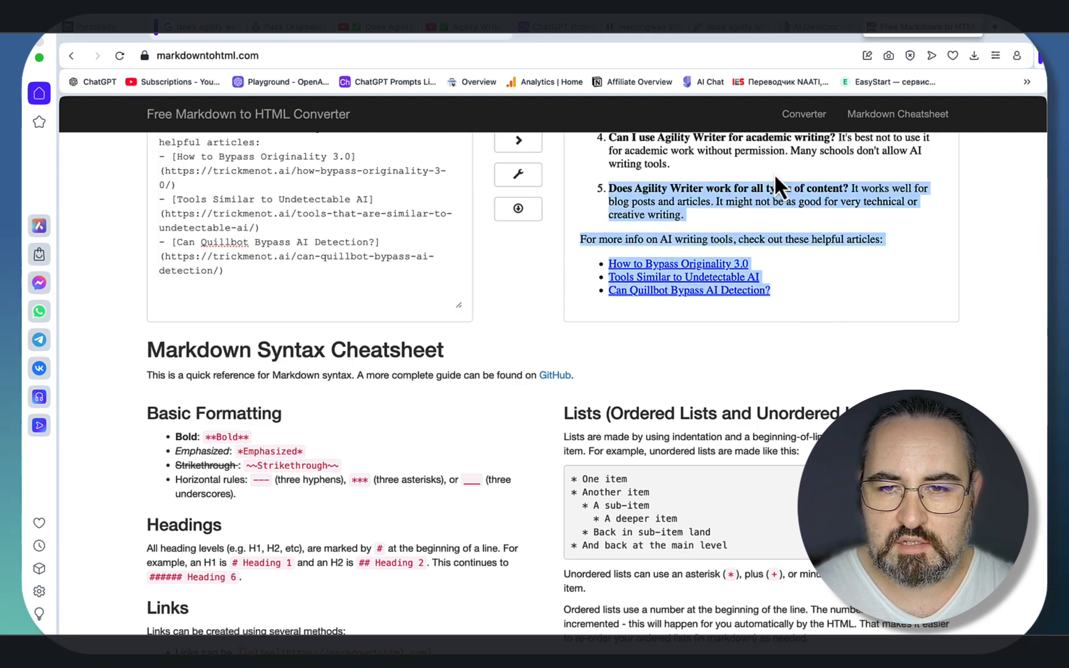
{"action": "scroll", "scroll_direction": "up", "scroll_amount": 3}
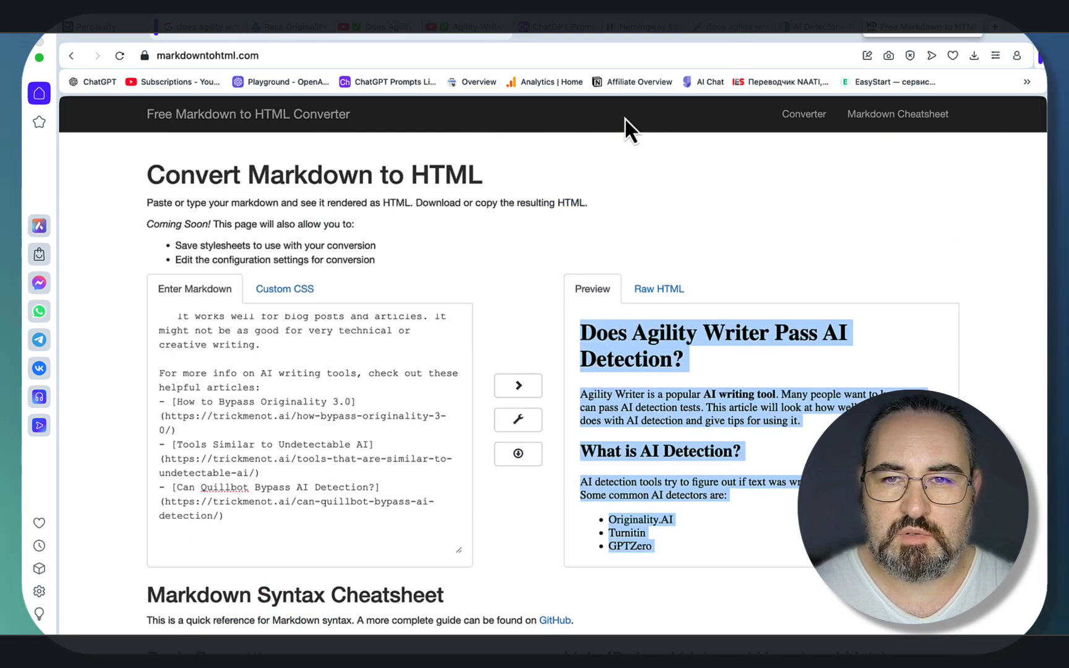
Paste the rendered article into Hemingway Editor for a Grade 5 readability rating.
{"action": "left_click", "coordinate": [655, 27]}
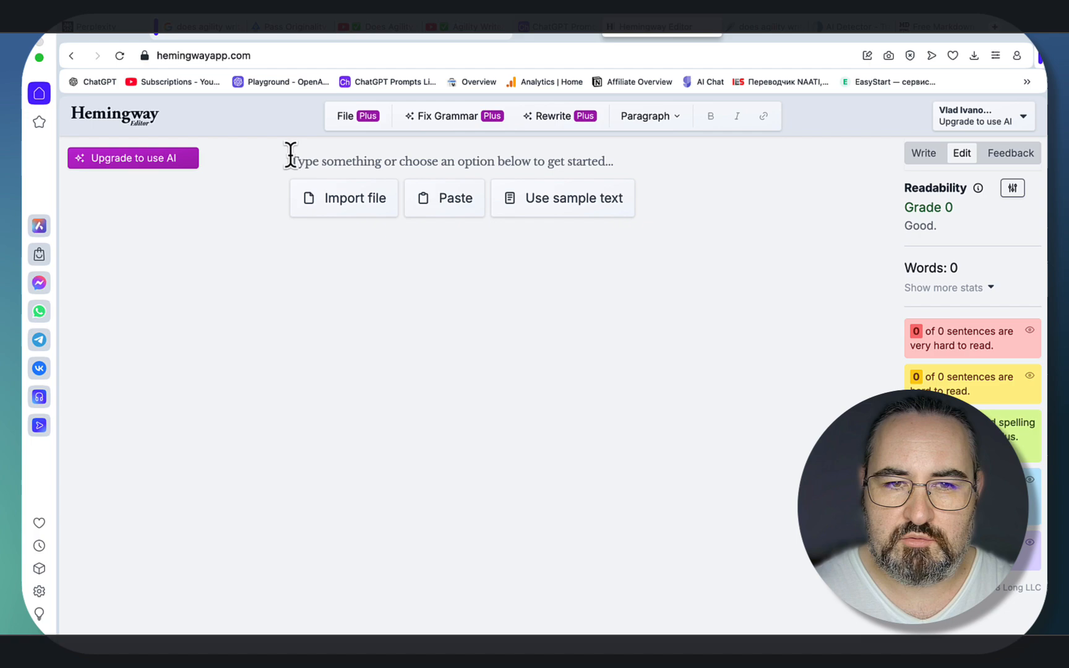
{"action": "left_click", "coordinate": [455, 198]}
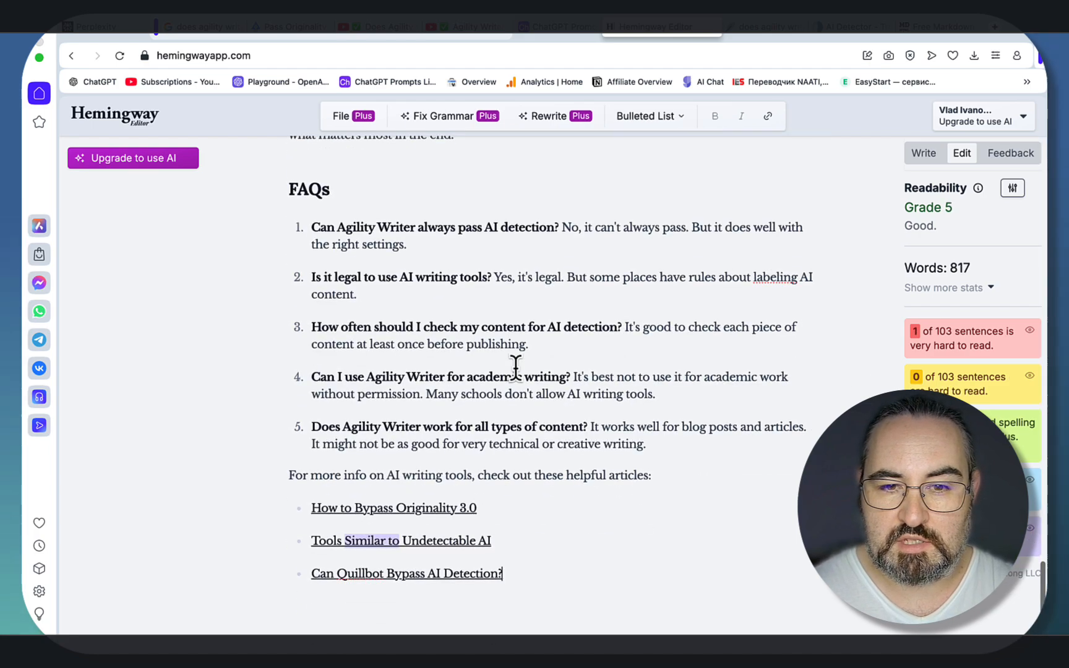
{"action": "scroll", "scroll_direction": "up", "scroll_amount": 3}
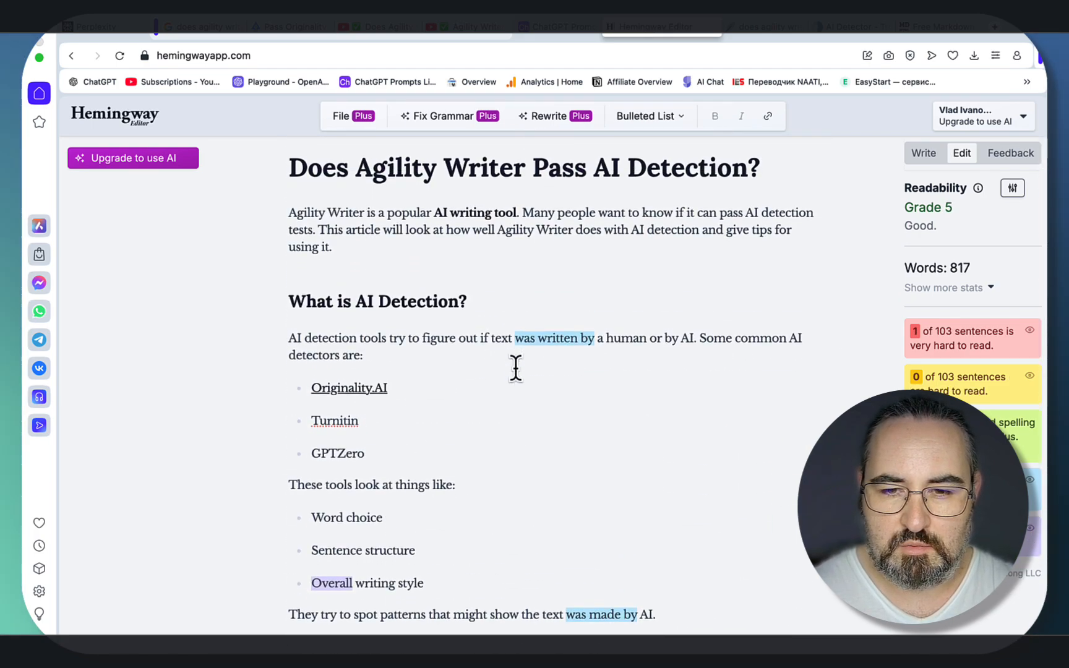
{"action": "left_click", "coordinate": [747, 26]}
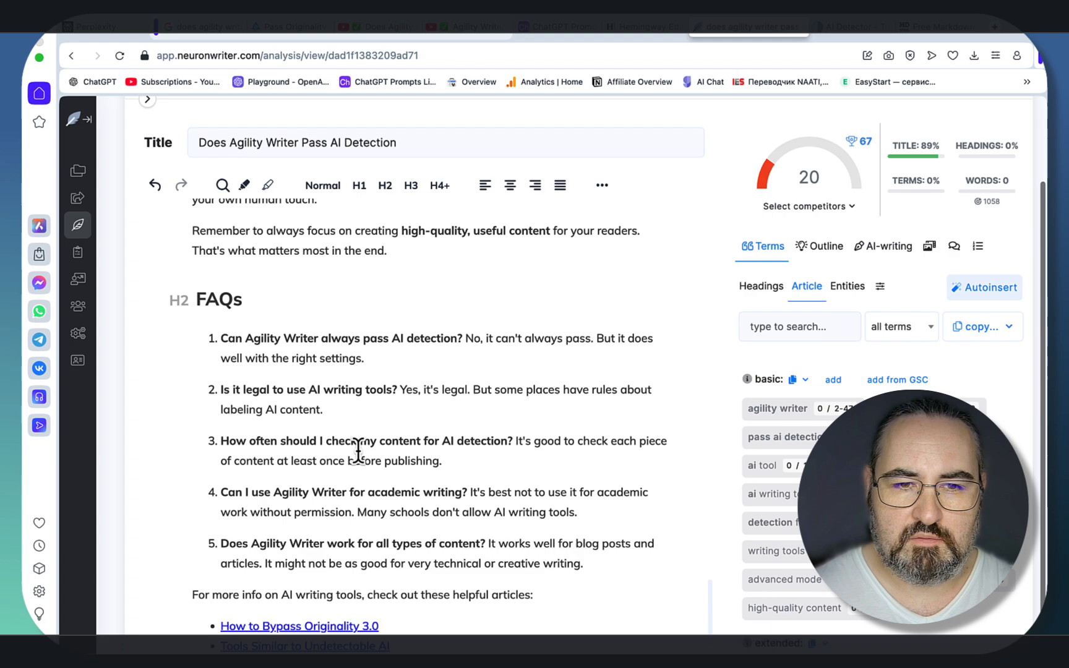
Paste the 829-word article into NeuronWriter's content editor, raising the score to 69.
{"action": "scroll", "scroll_direction": "up", "scroll_amount": 3}
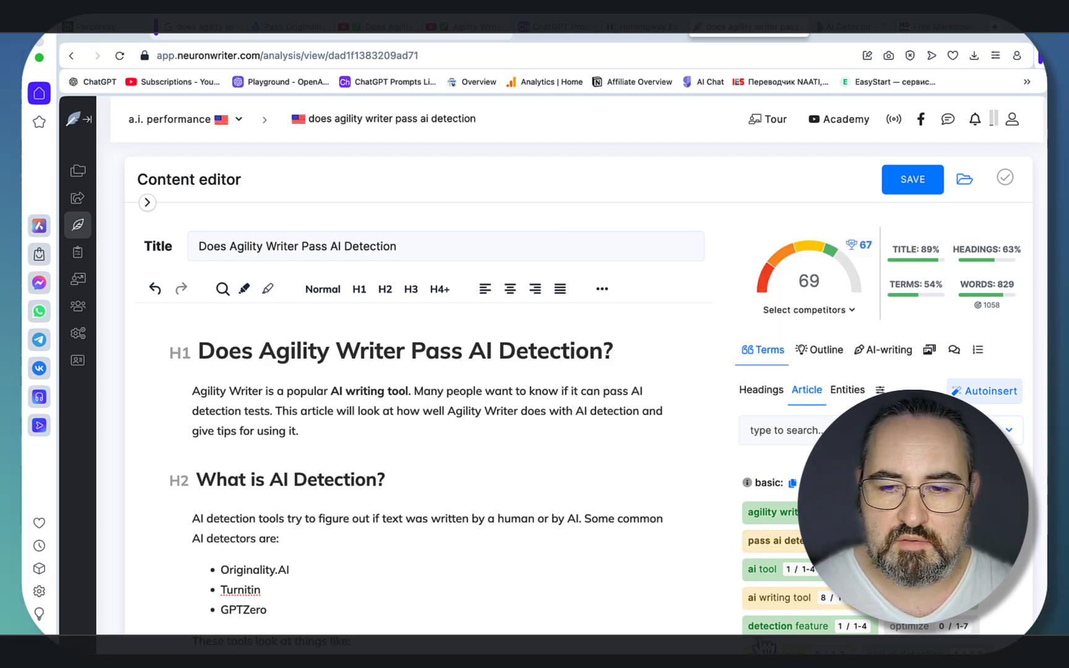
{"action": "left_click", "coordinate": [298, 430]}
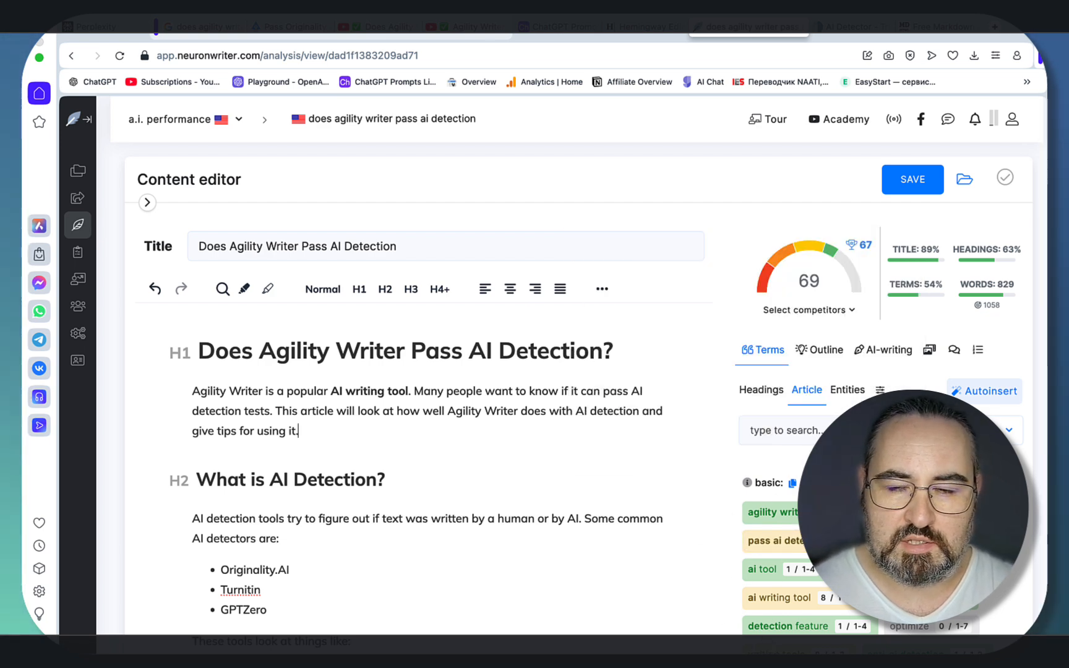
{"action": "mouse_move", "coordinate": [733, 494]}
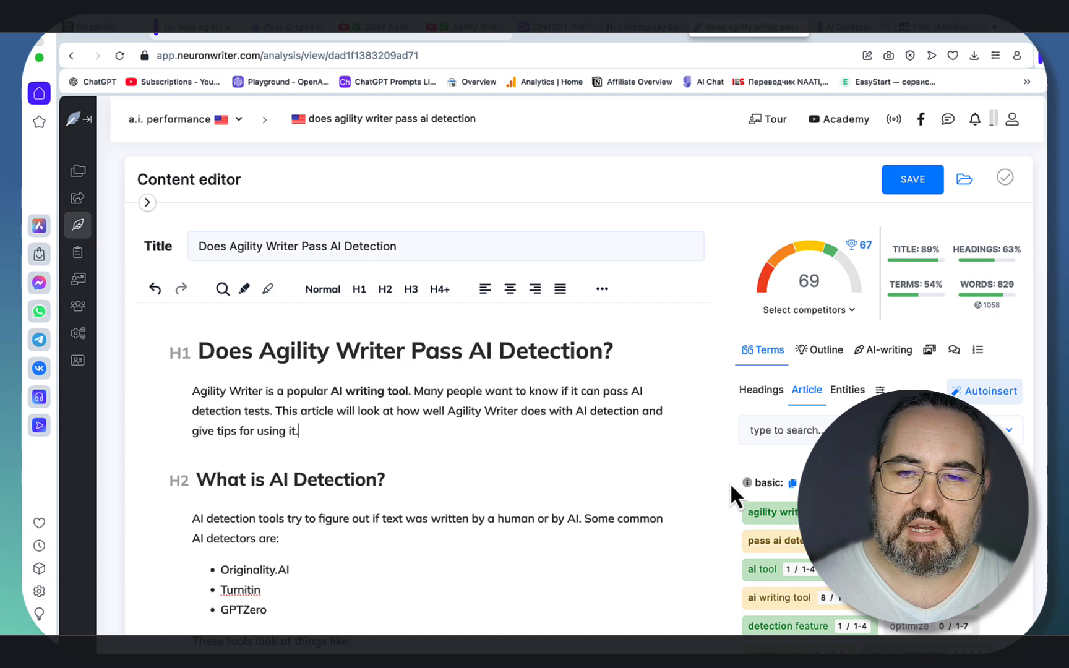
{"action": "mouse_move", "coordinate": [639, 450]}
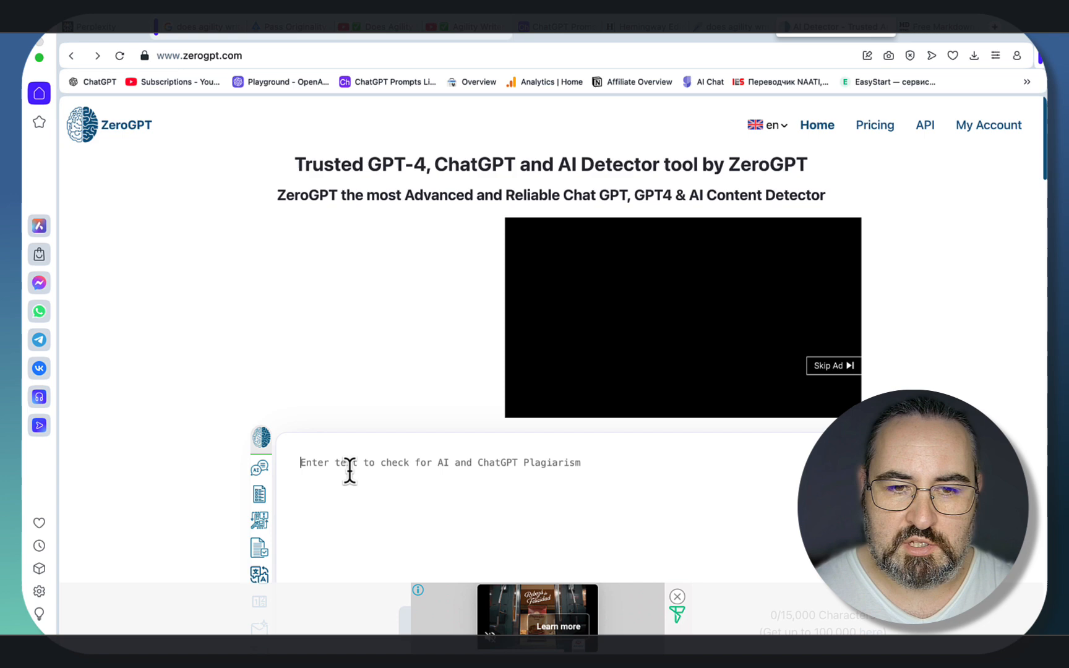
Scroll to ZeroGPT's detection result showing the article at 14.66% AI GPT.
{"action": "scroll", "scroll_direction": "down", "scroll_amount": 3}
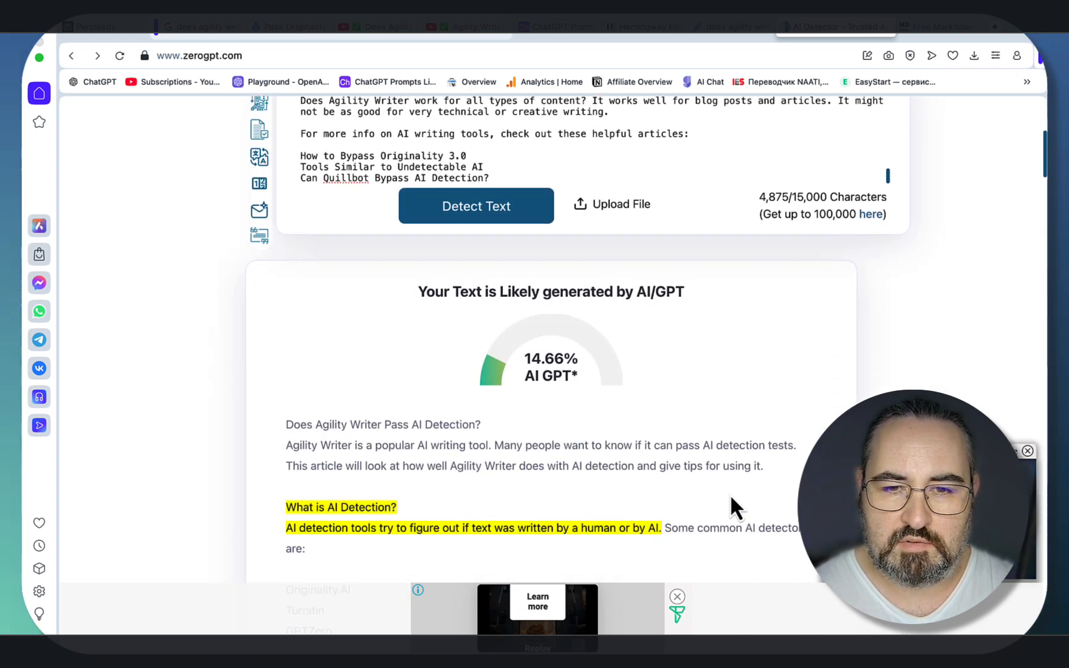
{"action": "mouse_move", "coordinate": [576, 381]}
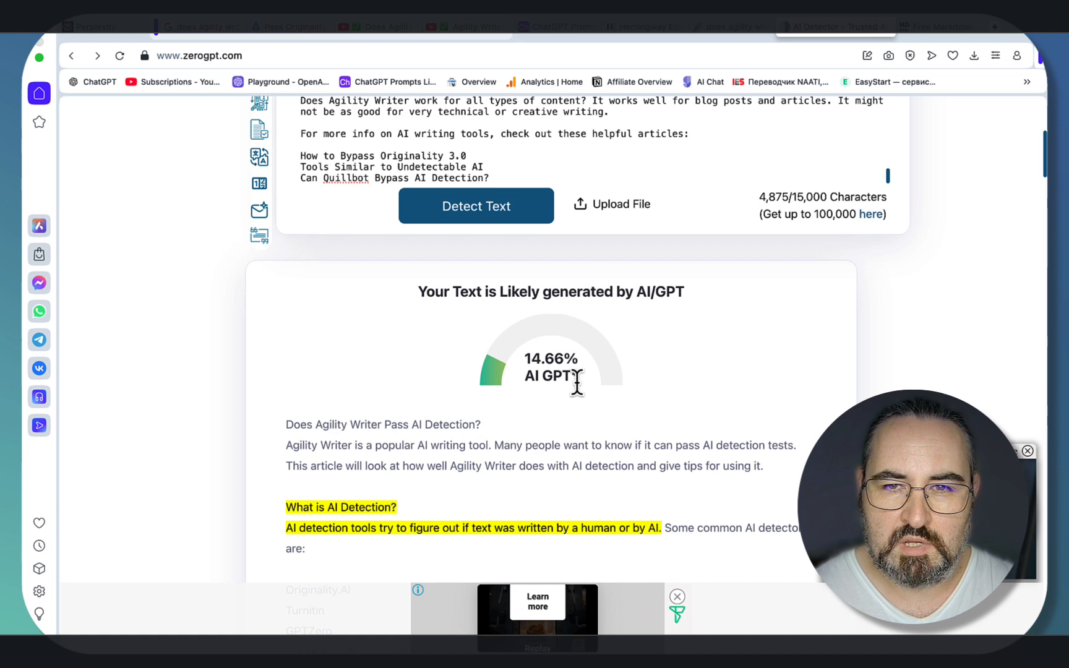
Revisit the Hemingway Grade 5 and ZeroGPT results, then scroll the Perplexity thread.
{"action": "left_click", "coordinate": [654, 26]}
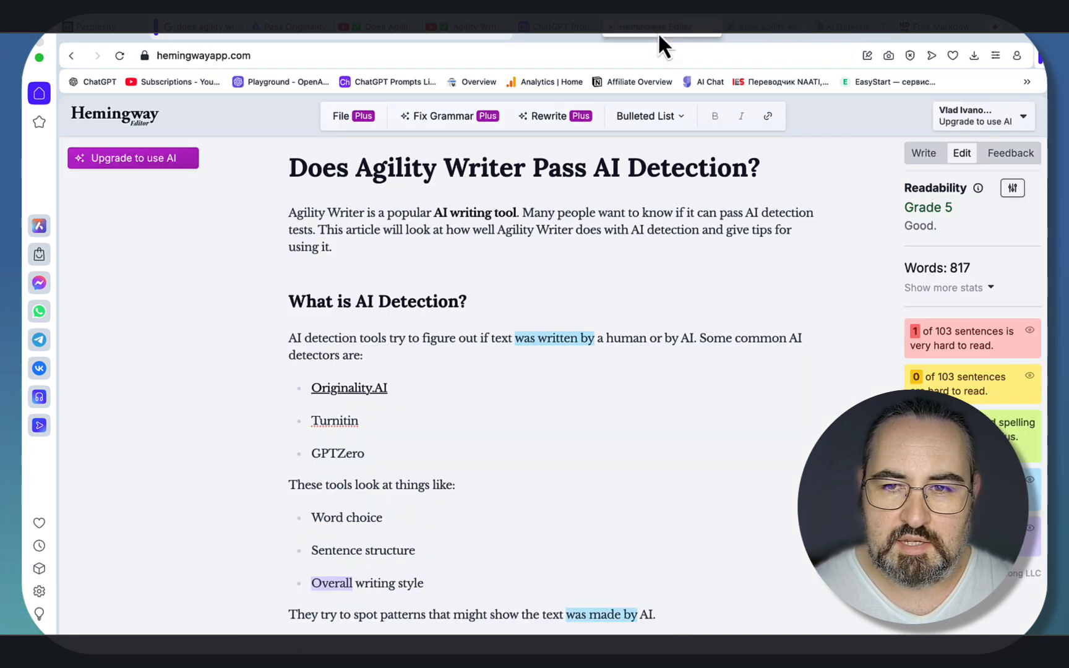
{"action": "mouse_move", "coordinate": [741, 108]}
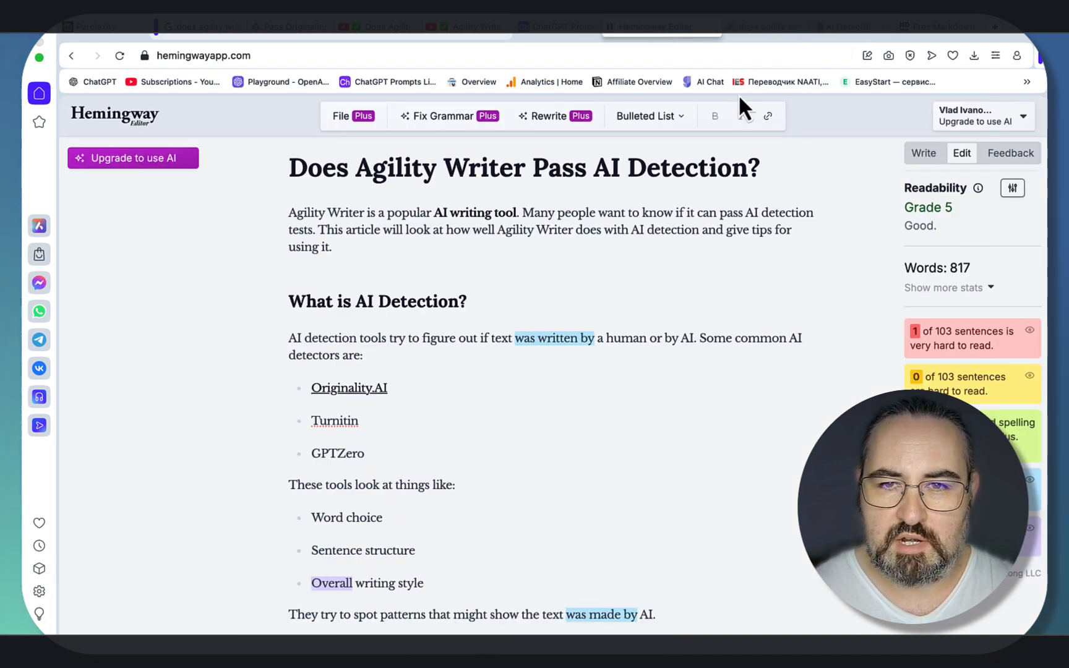
{"action": "left_click", "coordinate": [749, 26]}
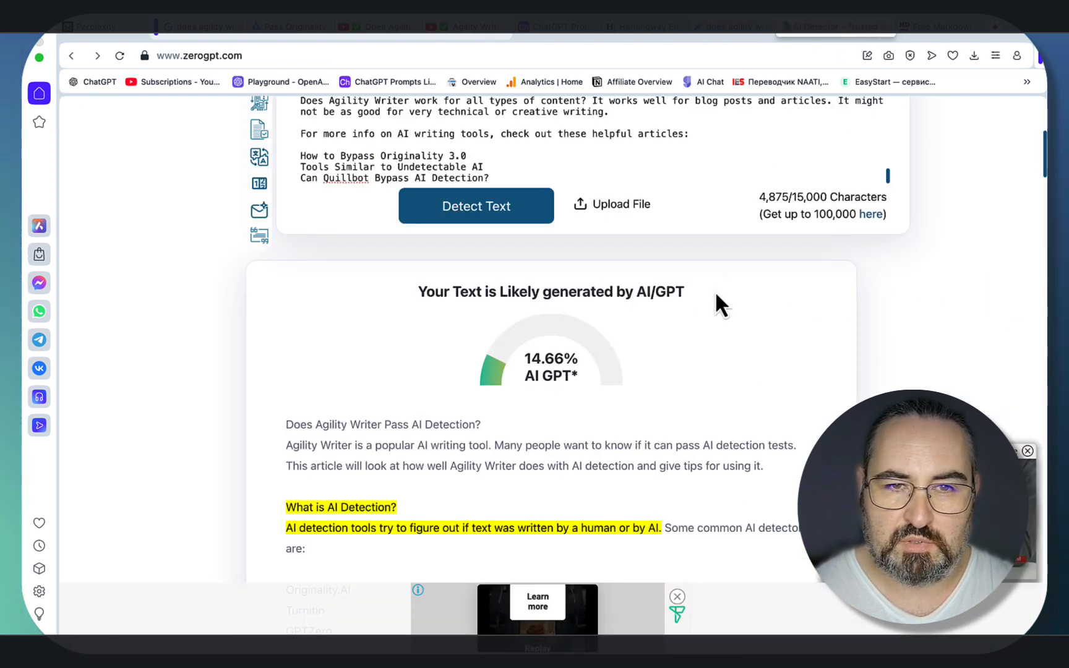
{"action": "mouse_move", "coordinate": [137, 41]}
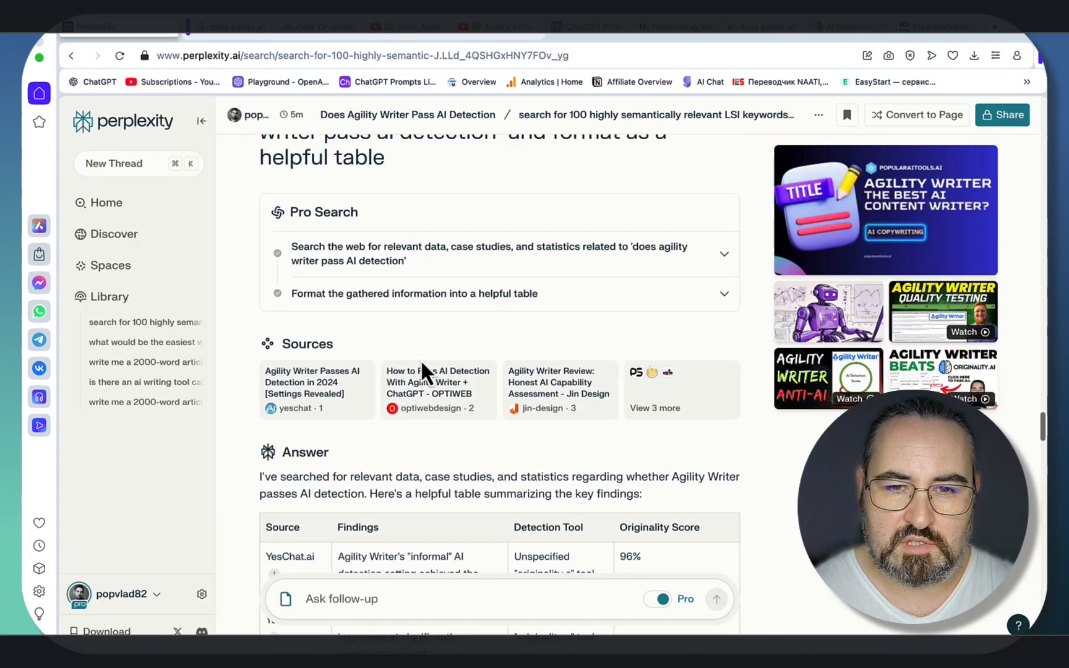
{"action": "scroll", "scroll_direction": "up", "scroll_amount": 3}
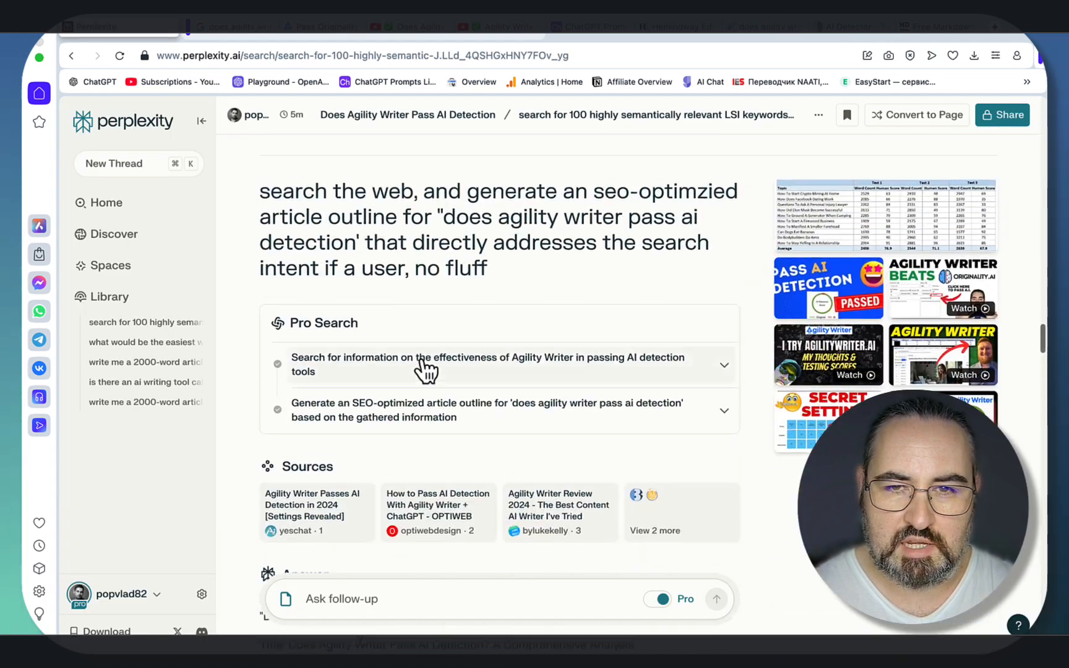
{"action": "scroll", "scroll_direction": "down", "scroll_amount": 3}
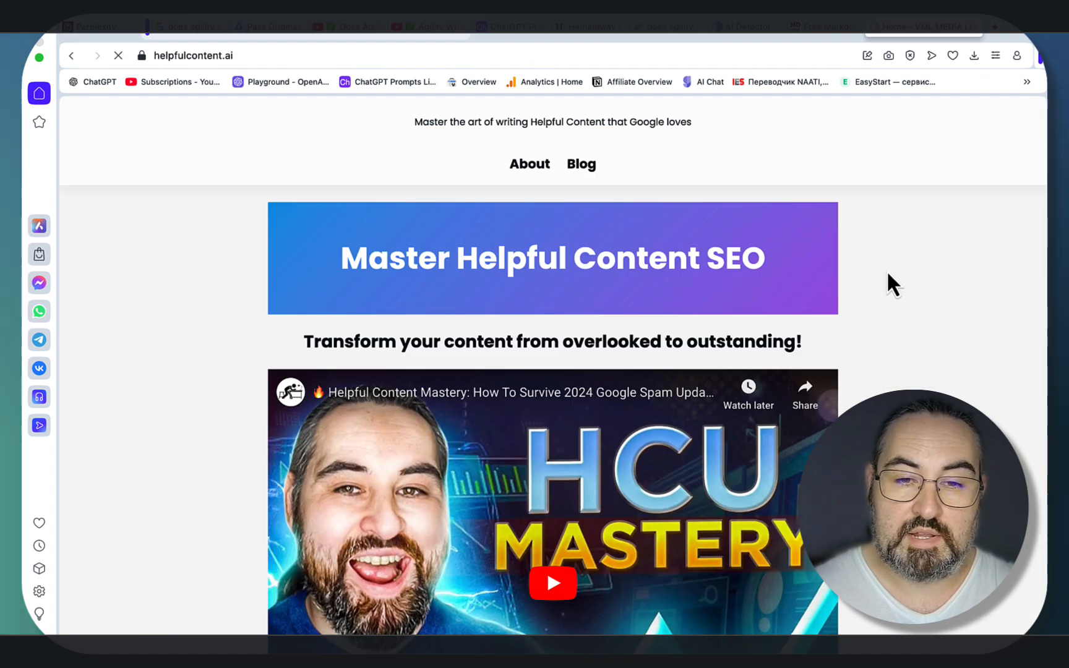
{"action": "mouse_move", "coordinate": [720, 300]}
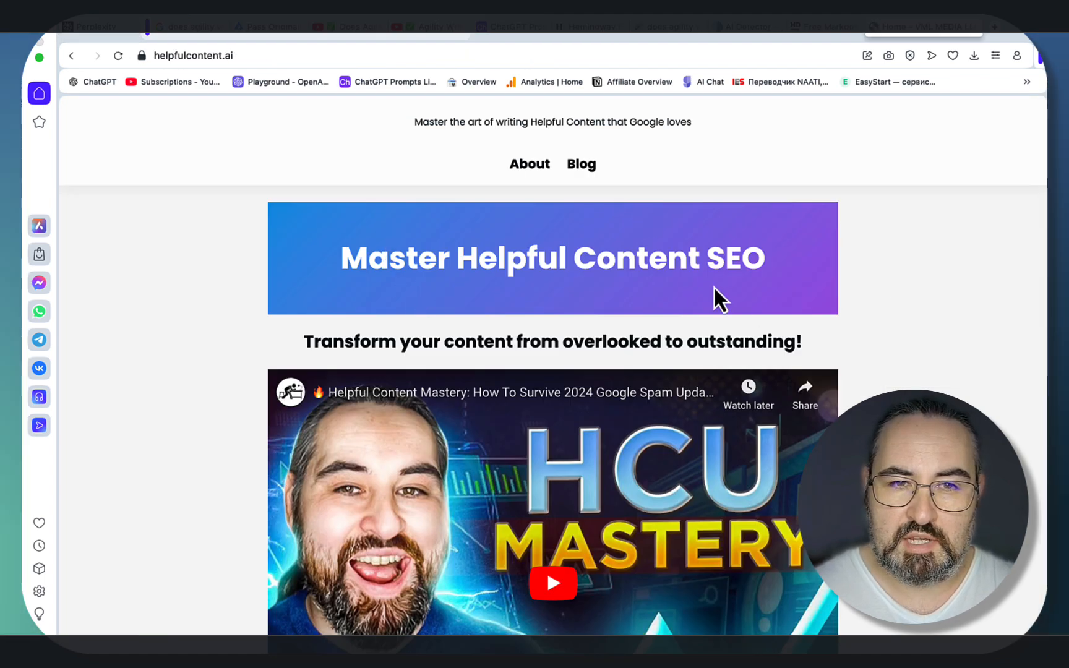
Scroll the Master Helpful Content SEO page past bonuses and buyer criteria to the FAQs.
{"action": "scroll", "scroll_direction": "down", "scroll_amount": 3}
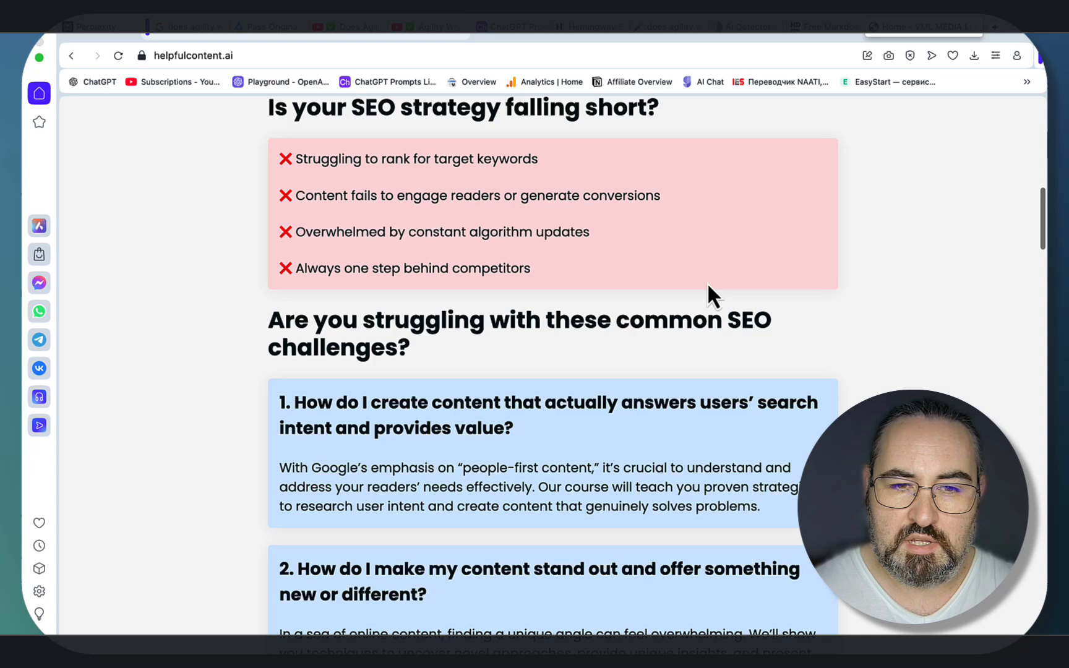
{"action": "scroll", "scroll_direction": "down", "scroll_amount": 3}
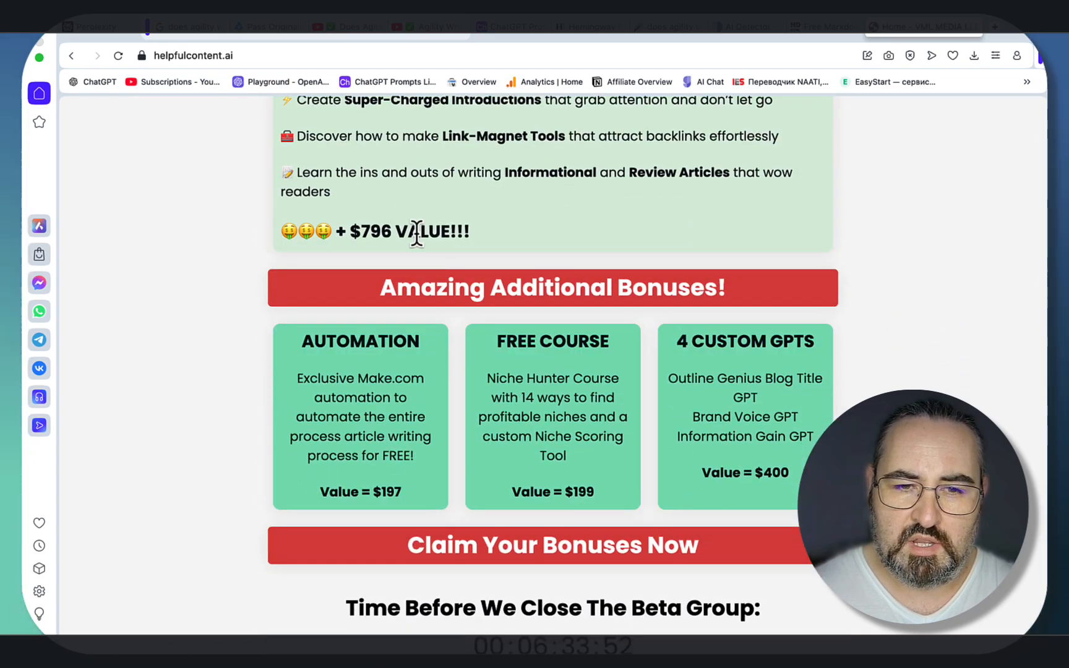
{"action": "mouse_move", "coordinate": [566, 525]}
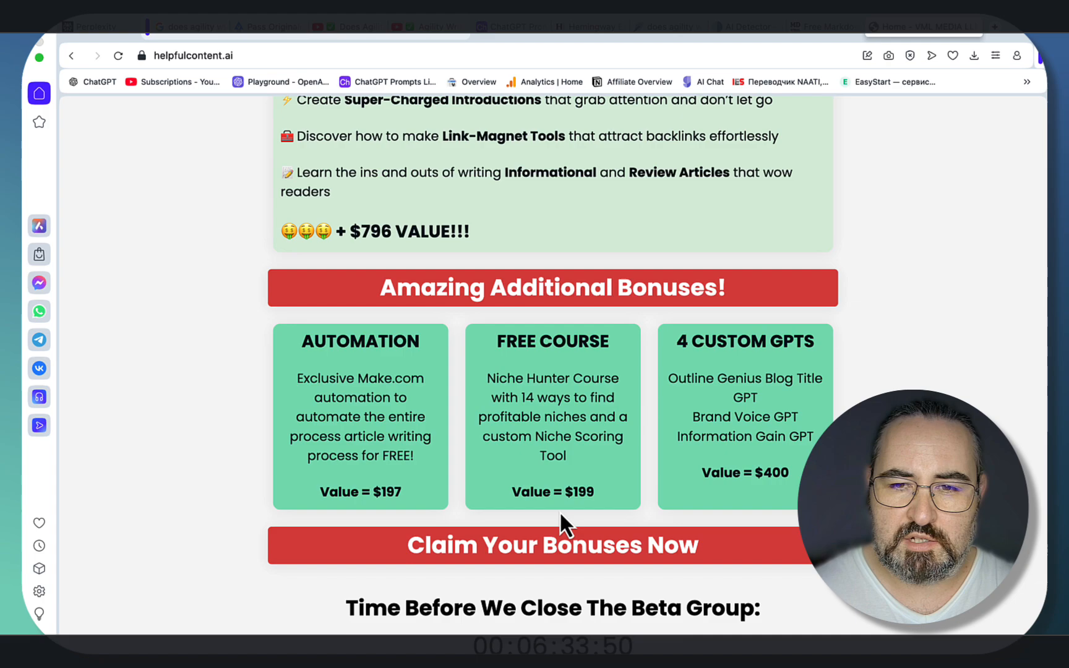
{"action": "scroll", "scroll_direction": "down", "scroll_amount": 3}
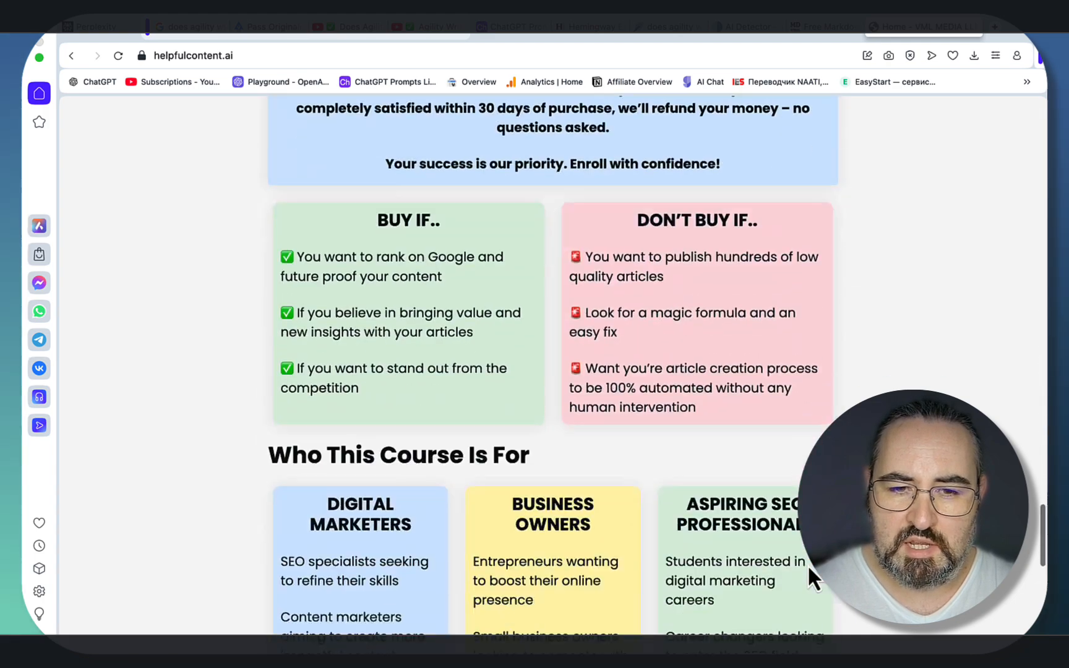
{"action": "scroll", "scroll_direction": "down", "scroll_amount": 3}
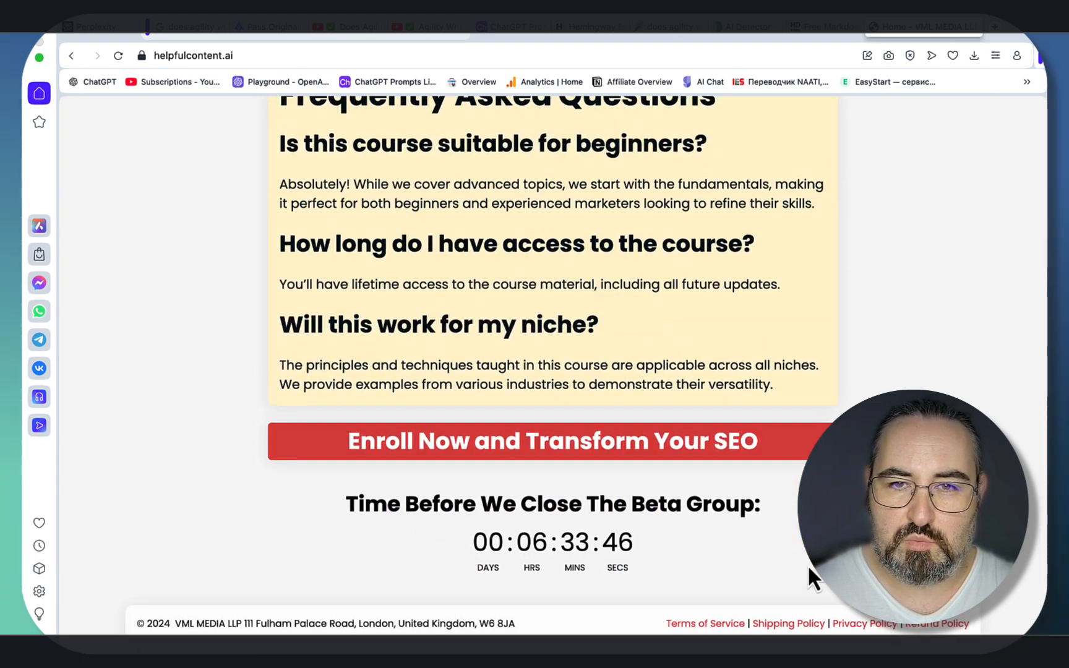